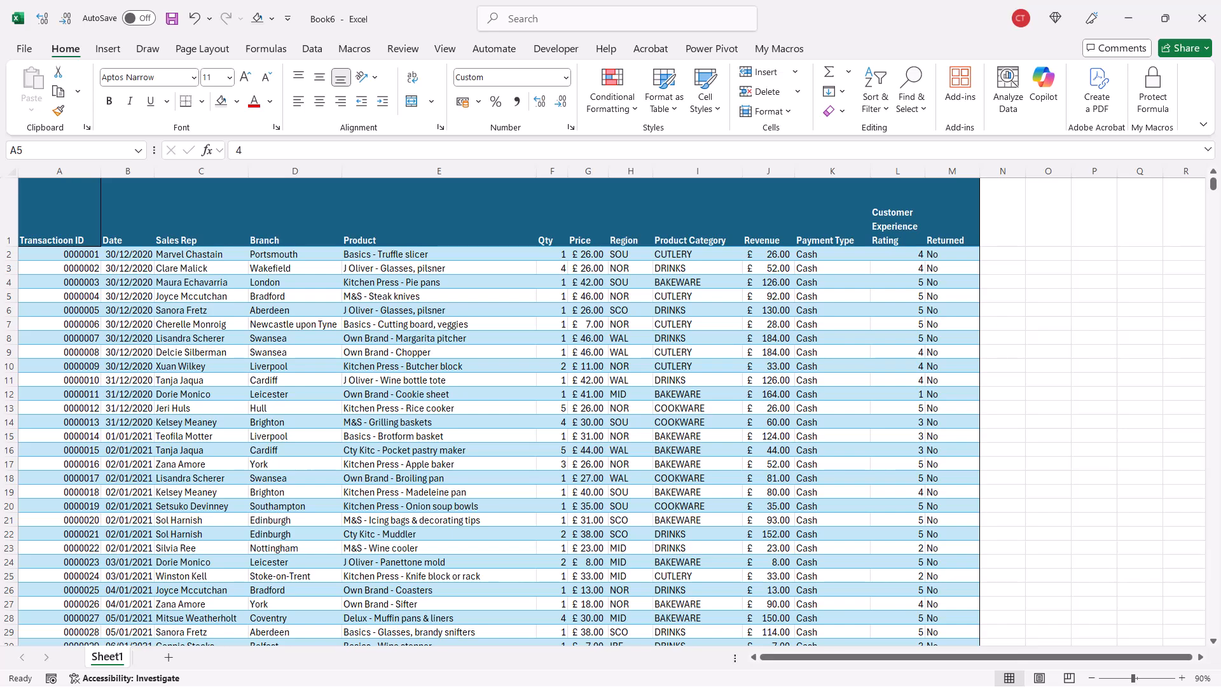
{"action": "mouse_move", "coordinate": [120, 49]}
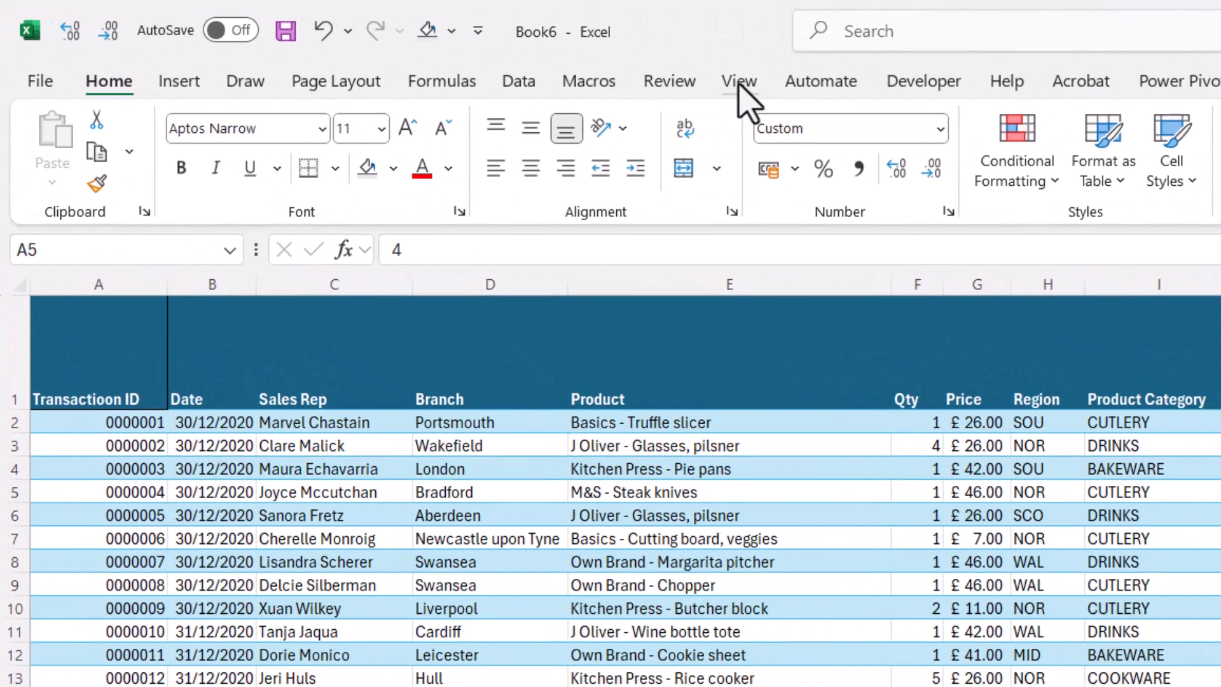
Turn on Focus Cell with Brighton (D14) active and change the highlight colour to pink.
{"action": "left_click", "coordinate": [738, 80]}
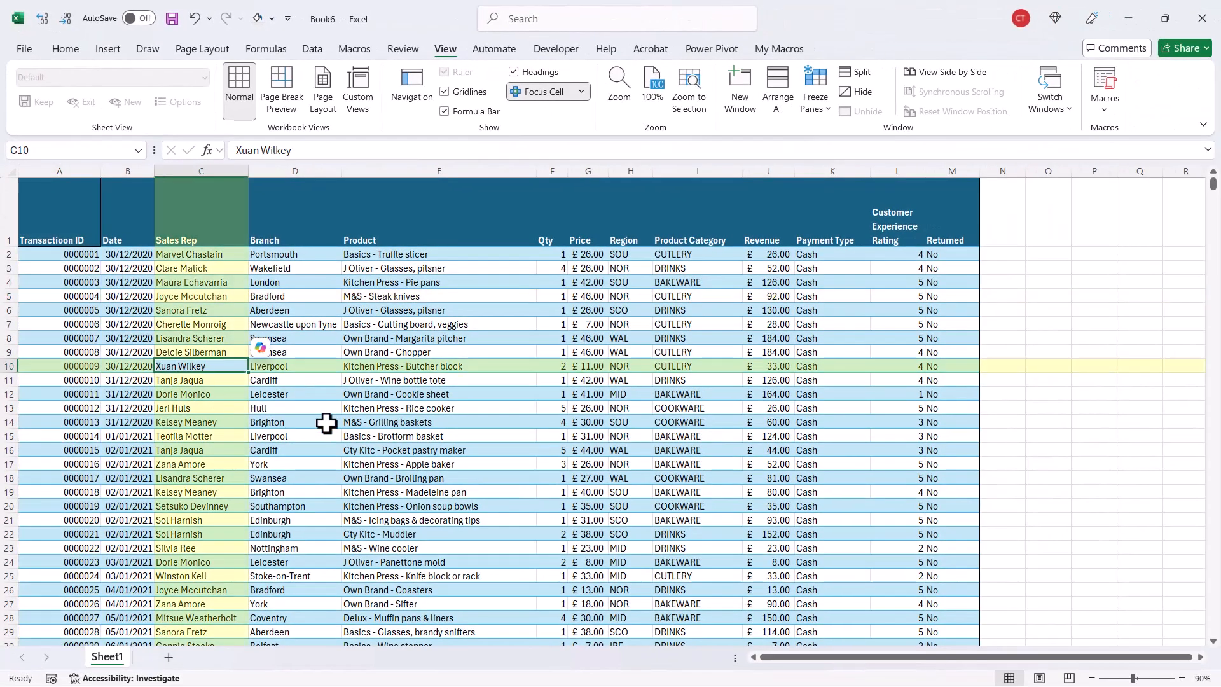
{"action": "left_click", "coordinate": [295, 421]}
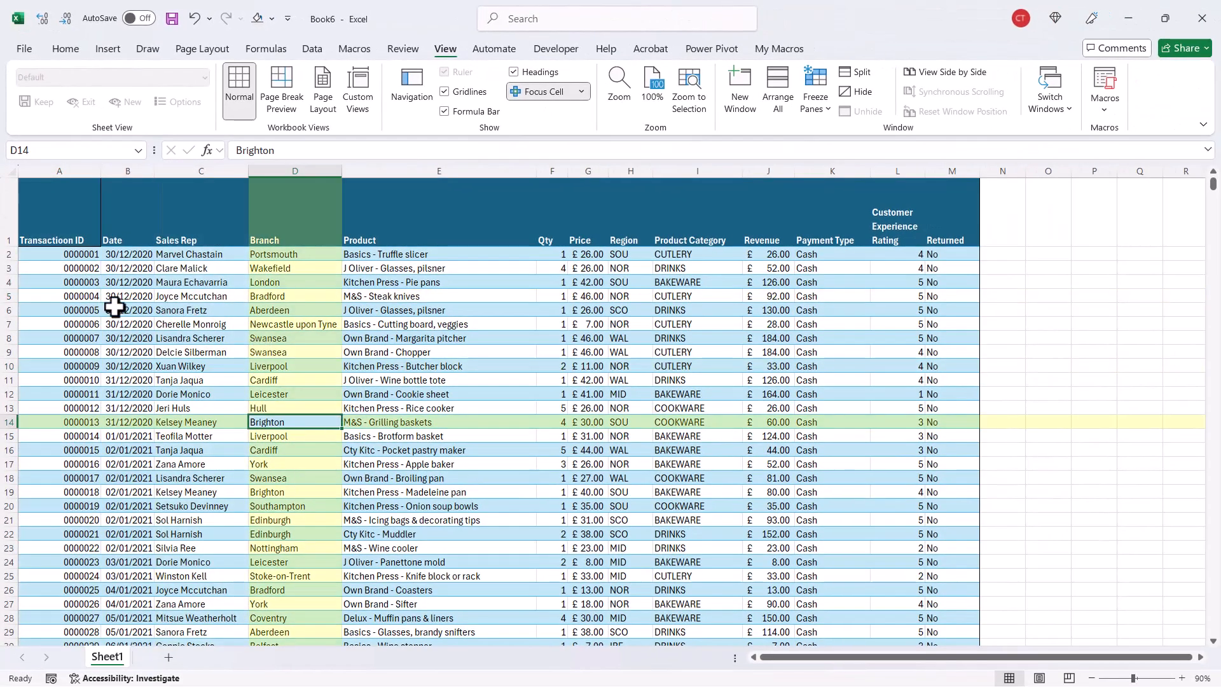
{"action": "mouse_move", "coordinate": [557, 252]}
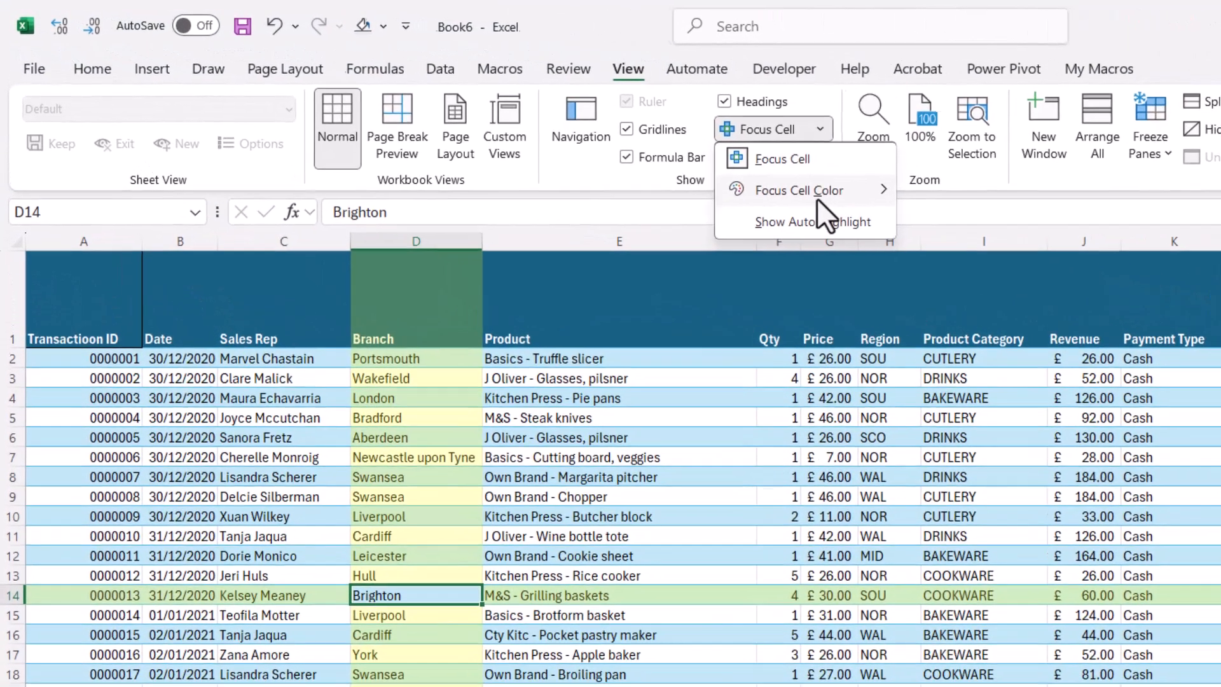
{"action": "left_click", "coordinate": [798, 191]}
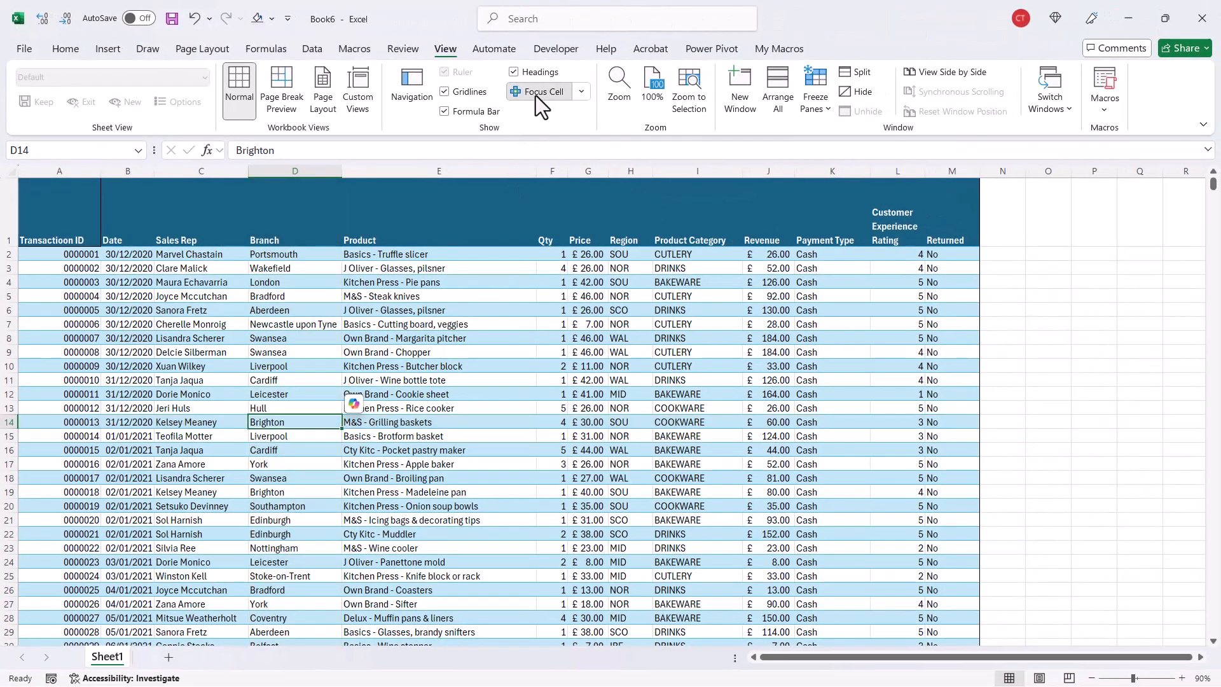
{"action": "left_click", "coordinate": [541, 91]}
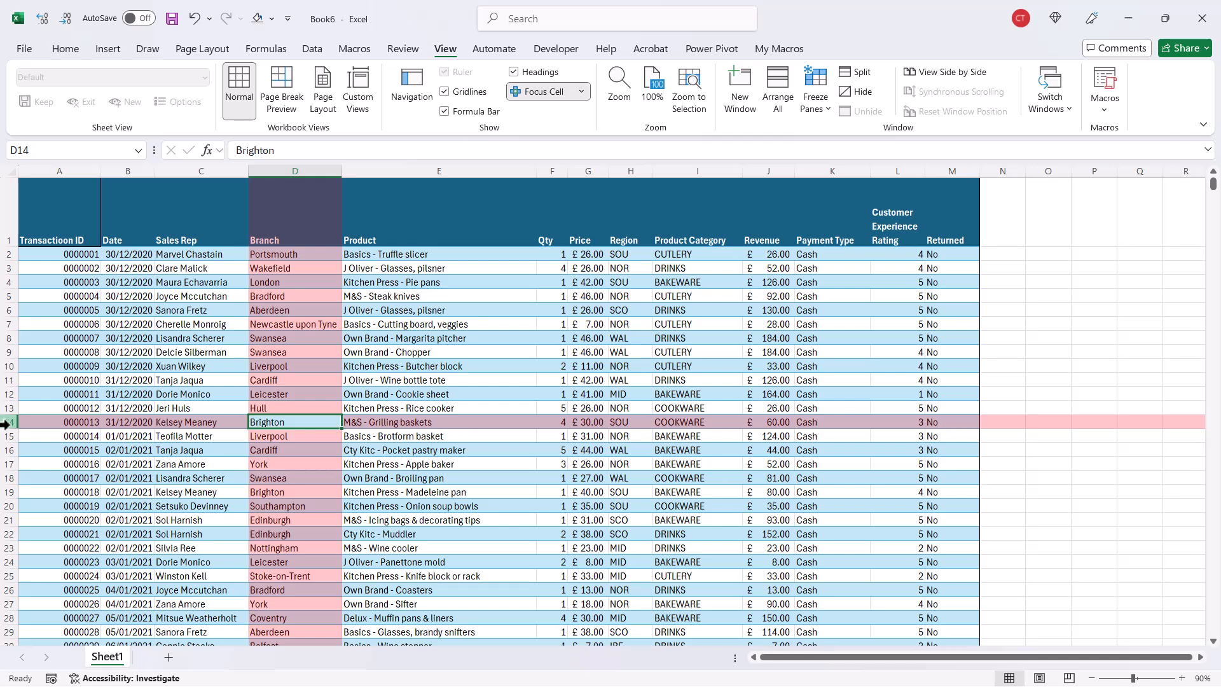
{"action": "mouse_move", "coordinate": [371, 368]}
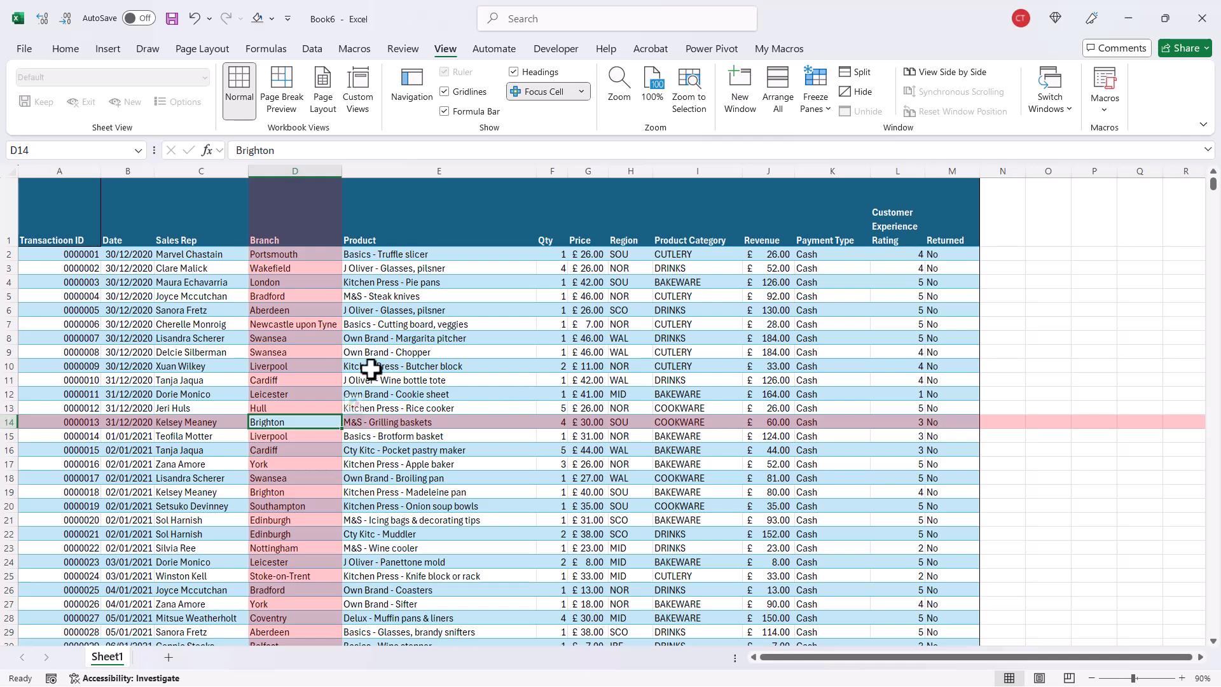
{"action": "mouse_move", "coordinate": [444, 392]}
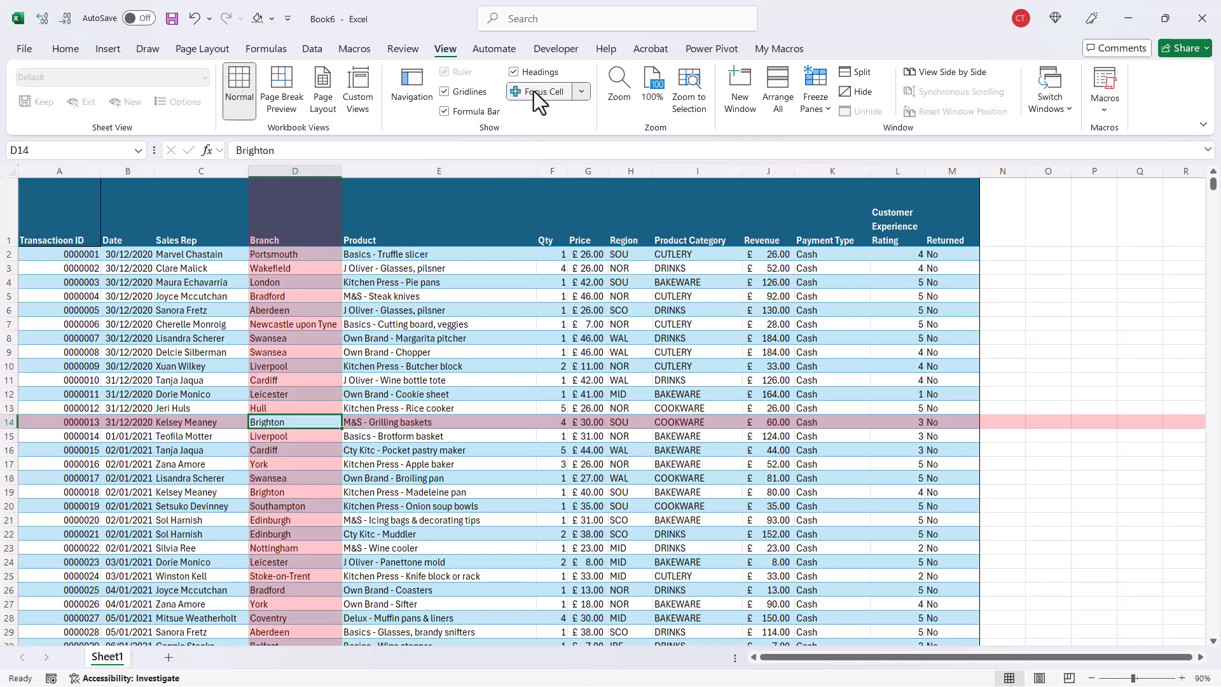
Switch Focus Cell off and fill helper column O with =ROW() row numbers.
{"action": "left_click", "coordinate": [540, 91]}
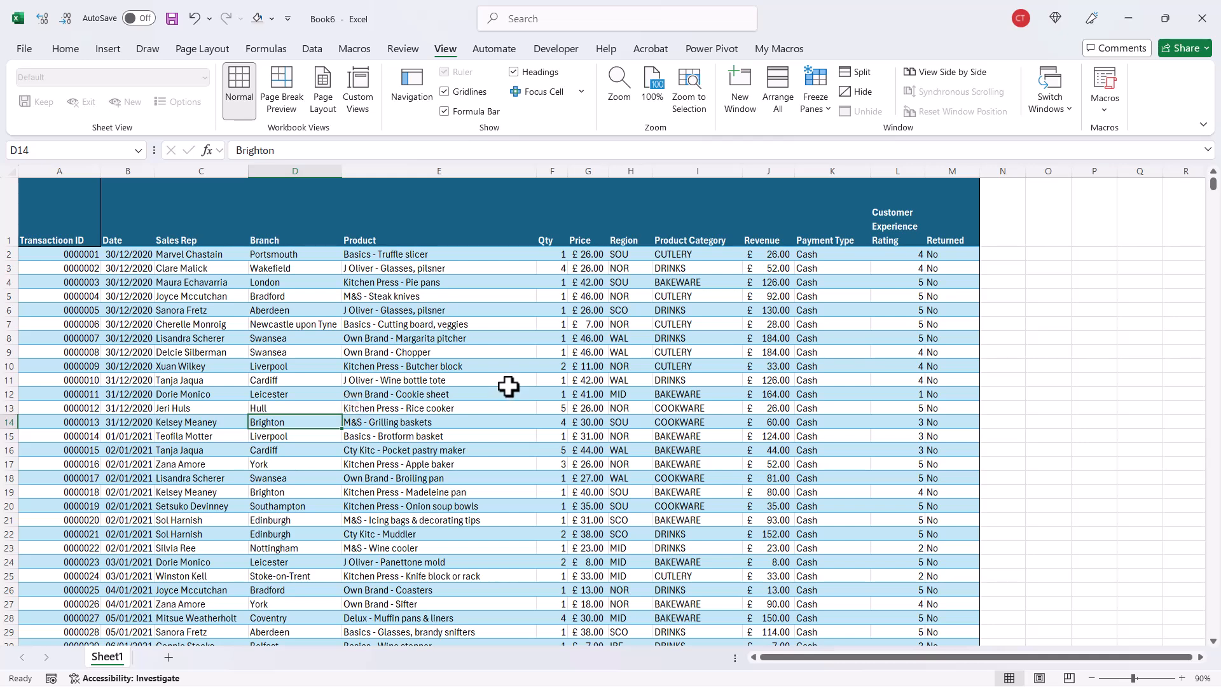
{"action": "mouse_move", "coordinate": [1048, 255]}
{"action": "type", "text": "="}
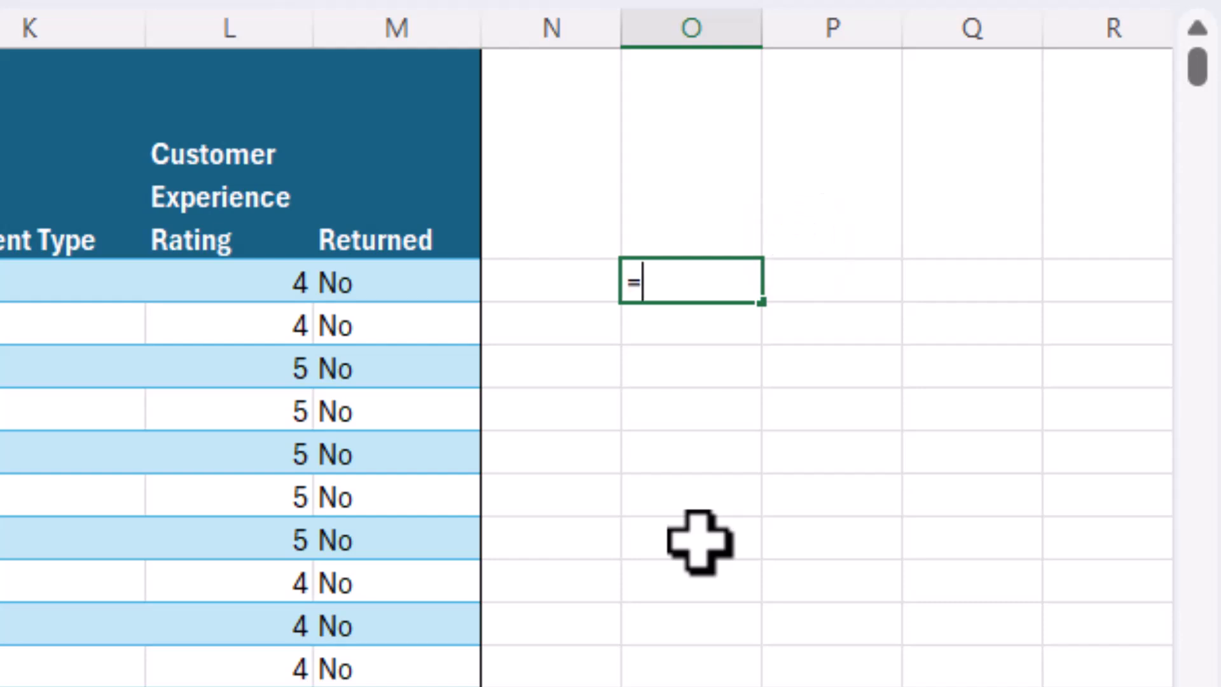
{"action": "type", "text": "row"}
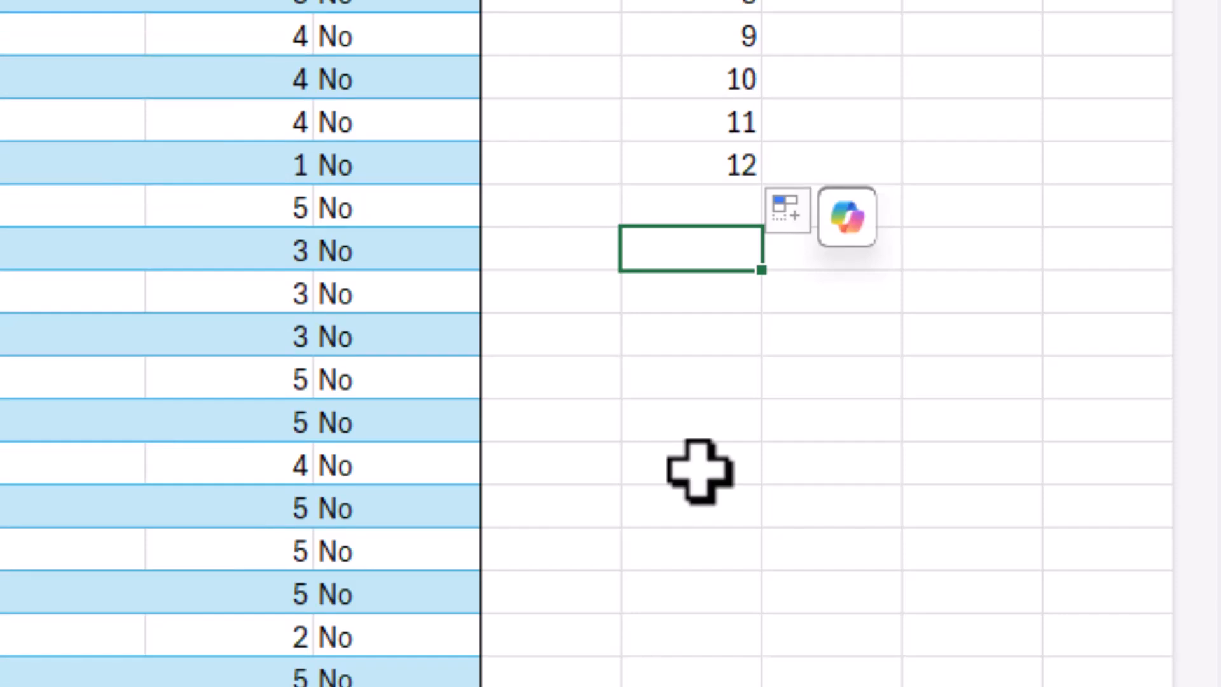
Enter =CELL("row") in column O, returning active row 14, then clear the column.
{"action": "type", "text": "=cel"}
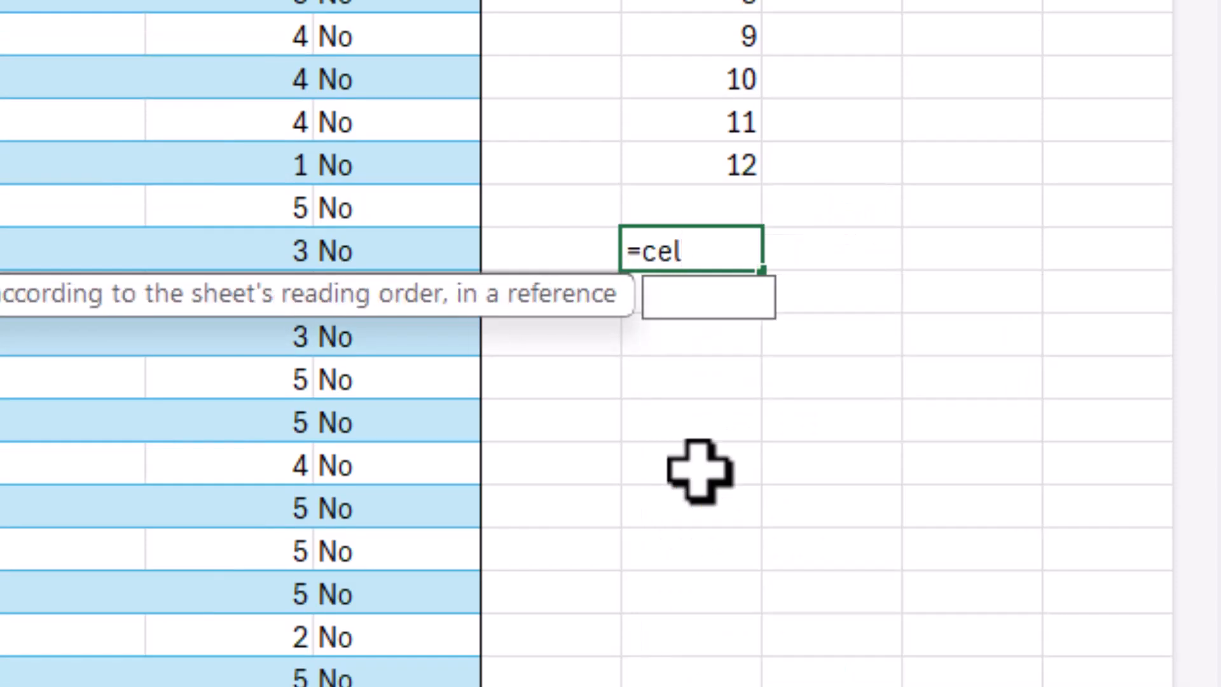
{"action": "type", "text": "l("}
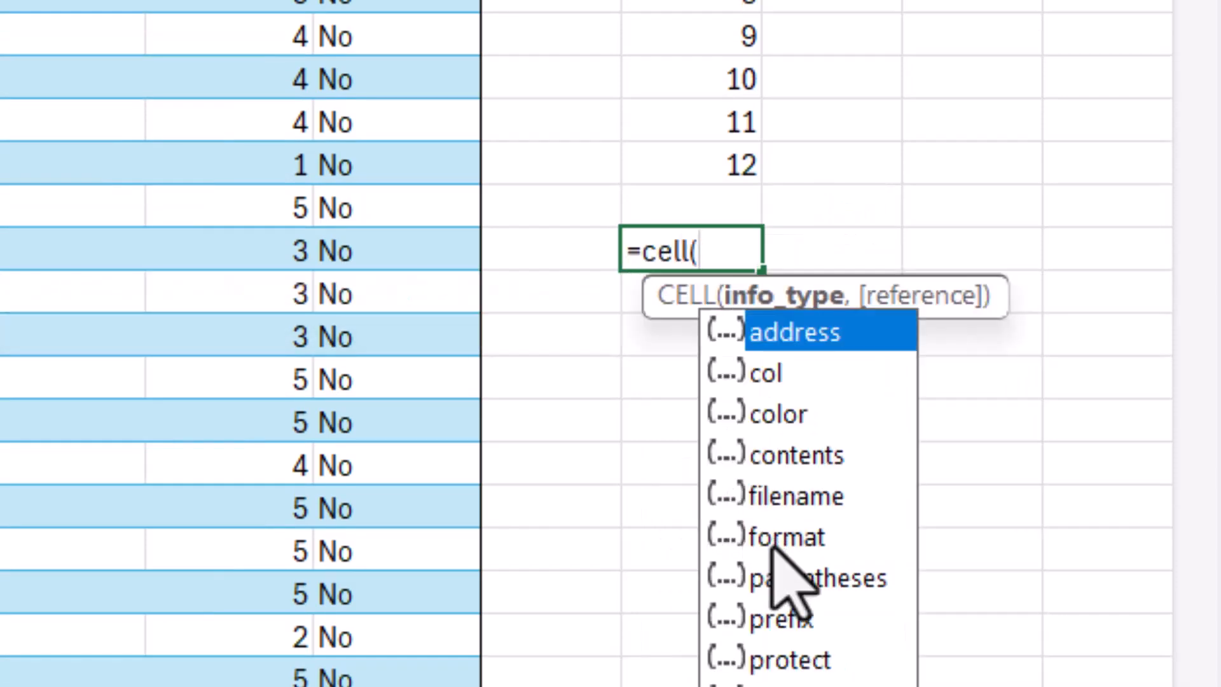
{"action": "scroll", "scroll_direction": "down", "scroll_amount": 3}
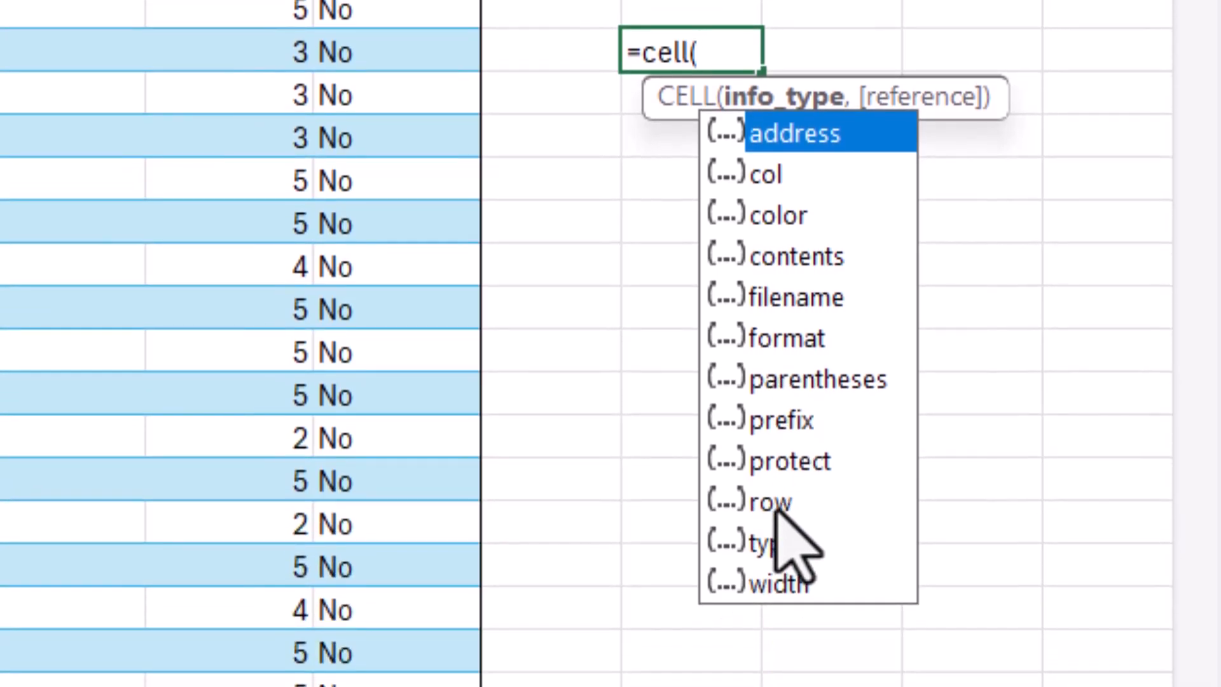
{"action": "left_click", "coordinate": [771, 501]}
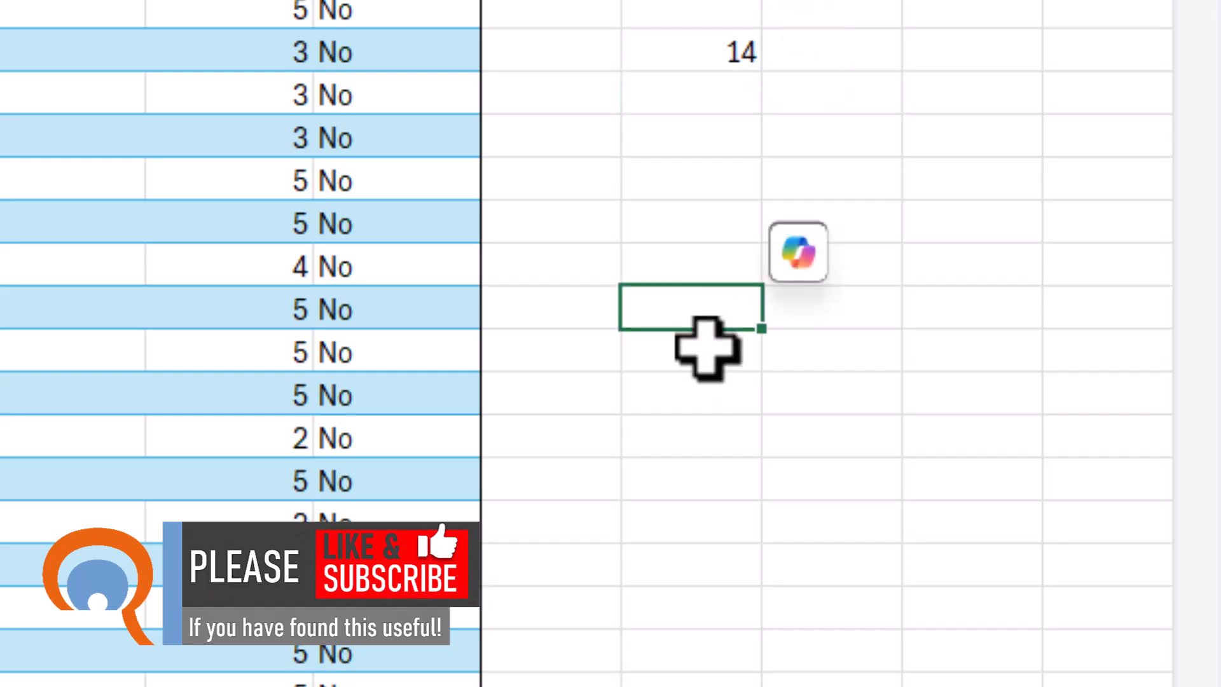
{"action": "key", "text": "f9"}
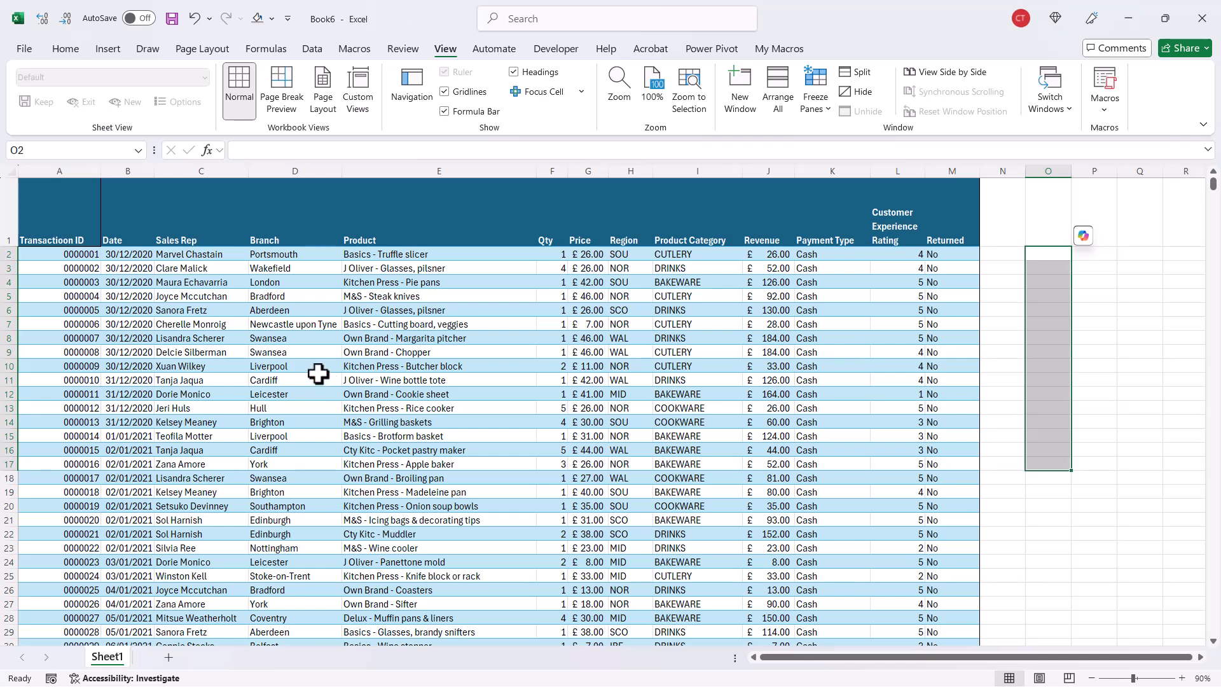
{"action": "mouse_move", "coordinate": [72, 282]}
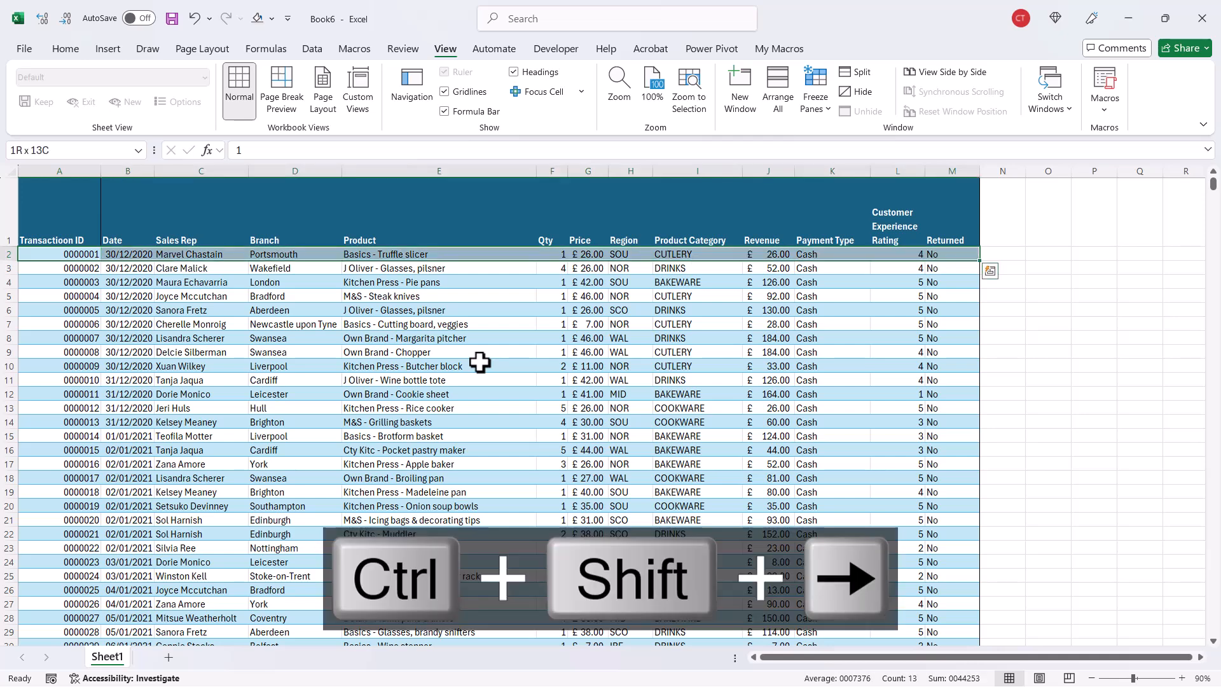
Select the table from A2 to the last record, 35,718 rows across 13 columns.
{"action": "key", "text": "ctrl+shift+down"}
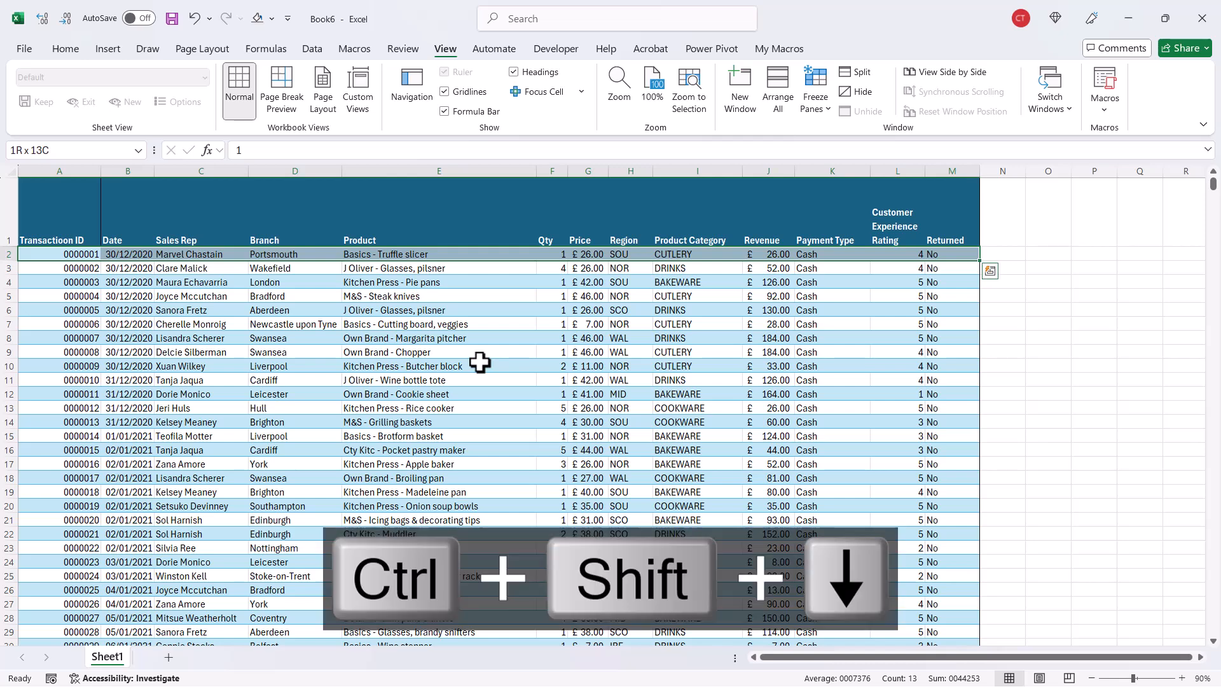
{"action": "key", "text": "ctrl+shift+down"}
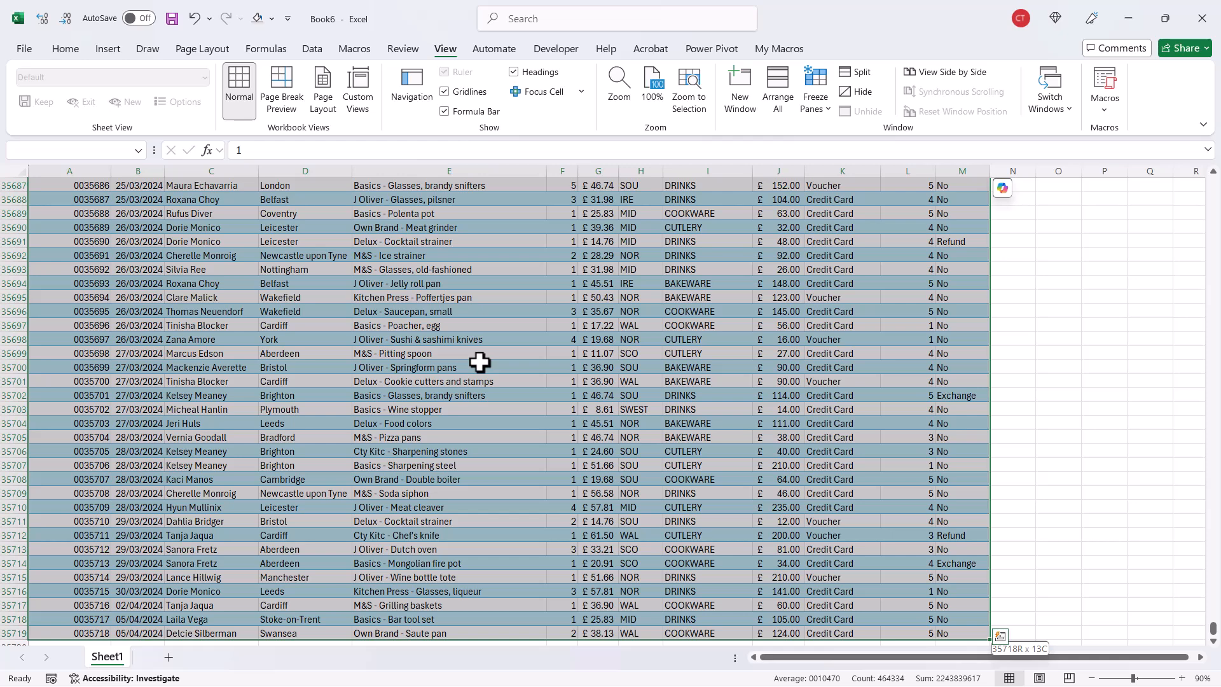
{"action": "key", "text": "ctrl+backspace"}
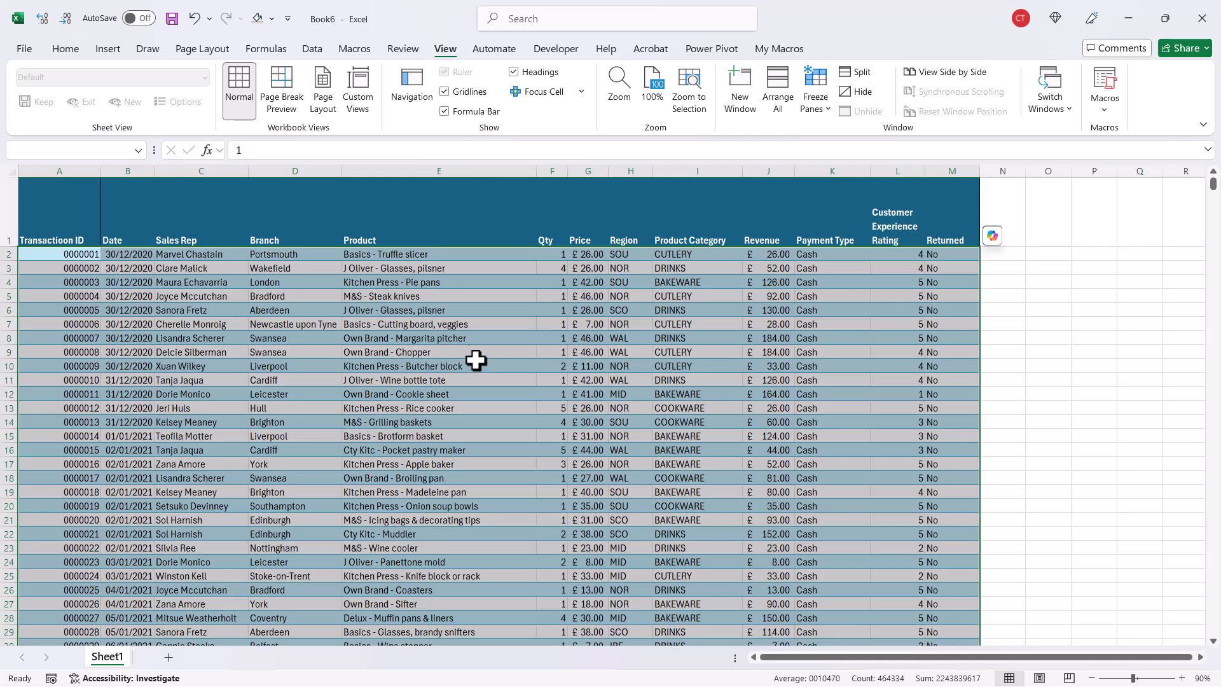
{"action": "left_click", "coordinate": [65, 49]}
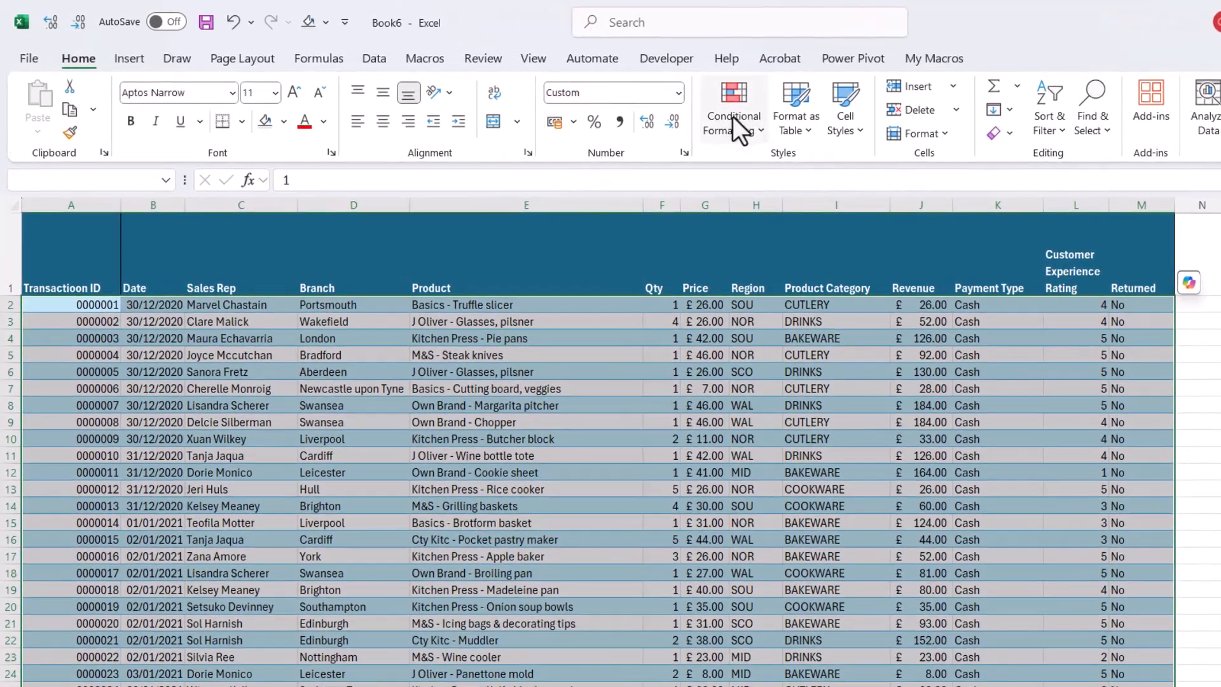
Create a new formula-based conditional formatting rule using =ROW()=CELL("ROW").
{"action": "left_click", "coordinate": [732, 105]}
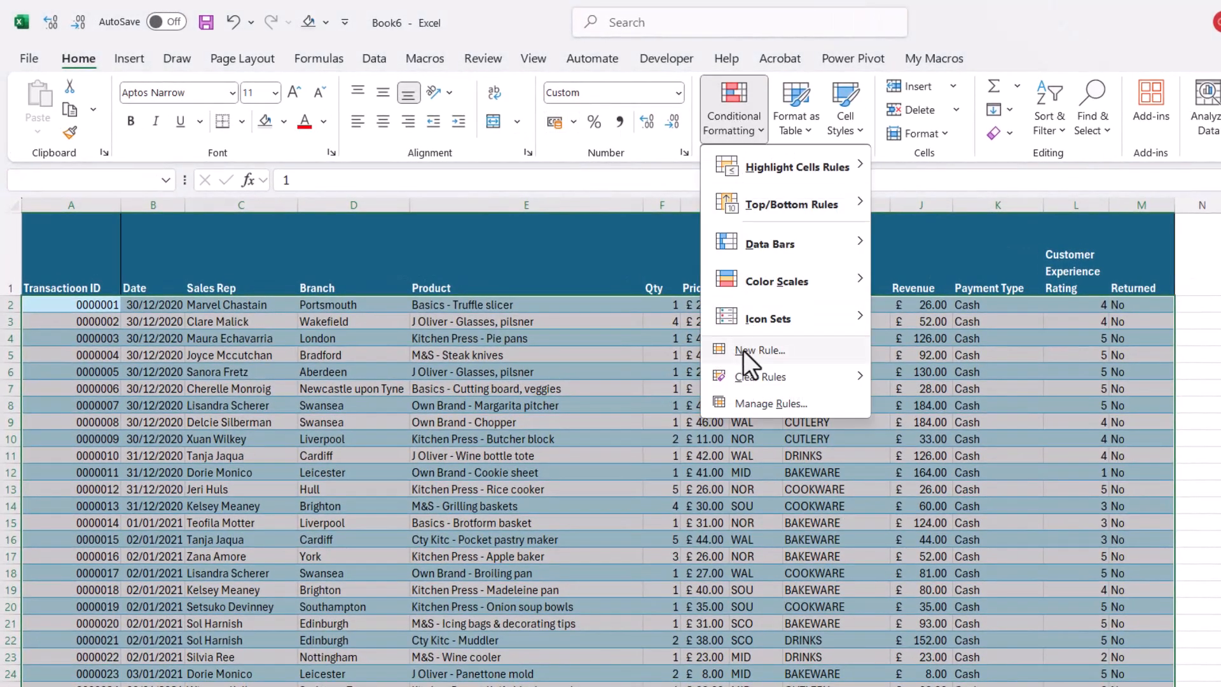
{"action": "left_click", "coordinate": [759, 350]}
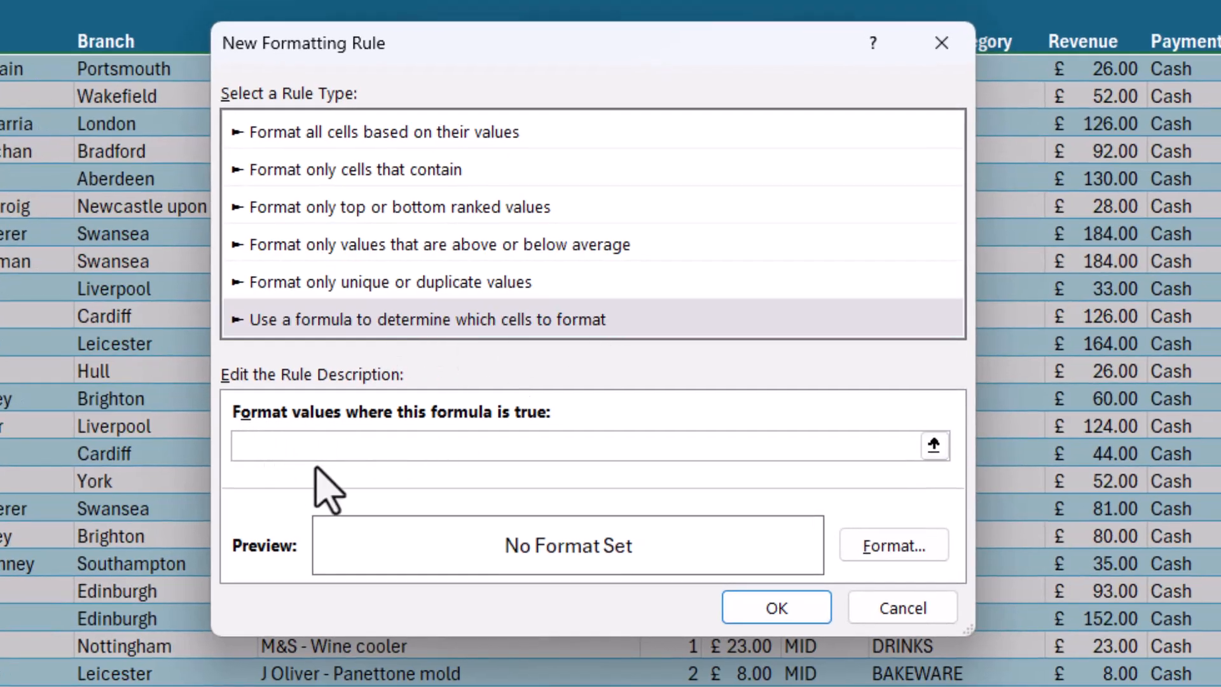
{"action": "type", "text": "=ROW()="}
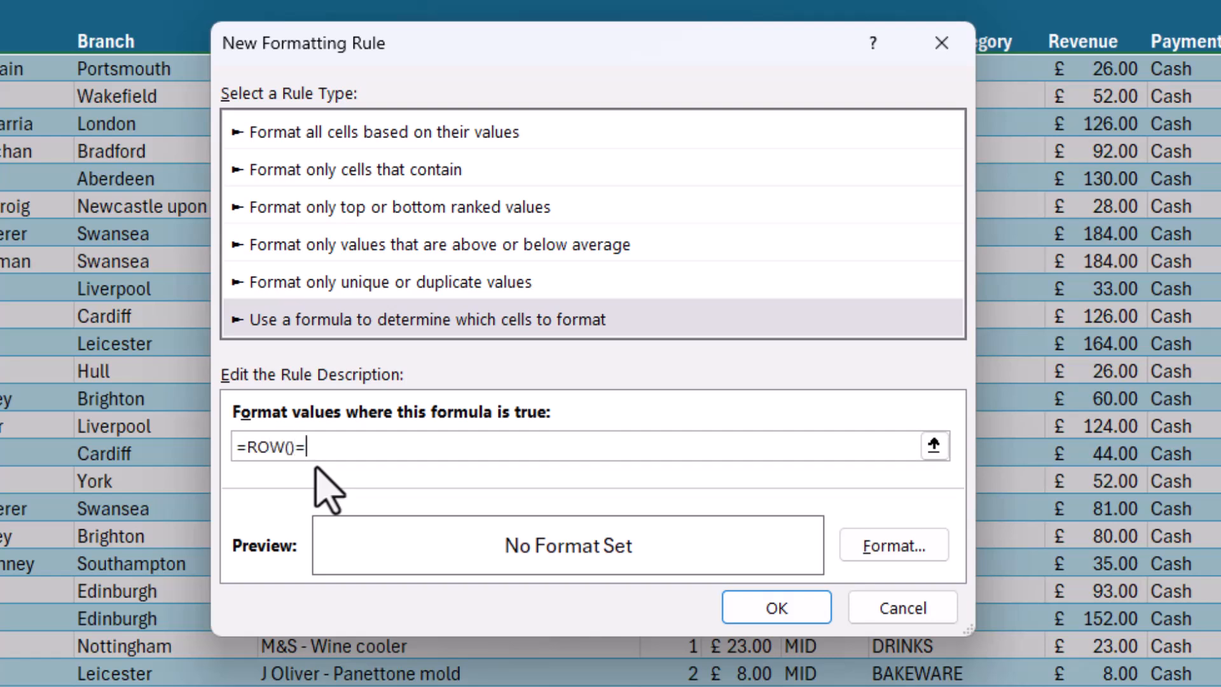
{"action": "type", "text": "CEL"}
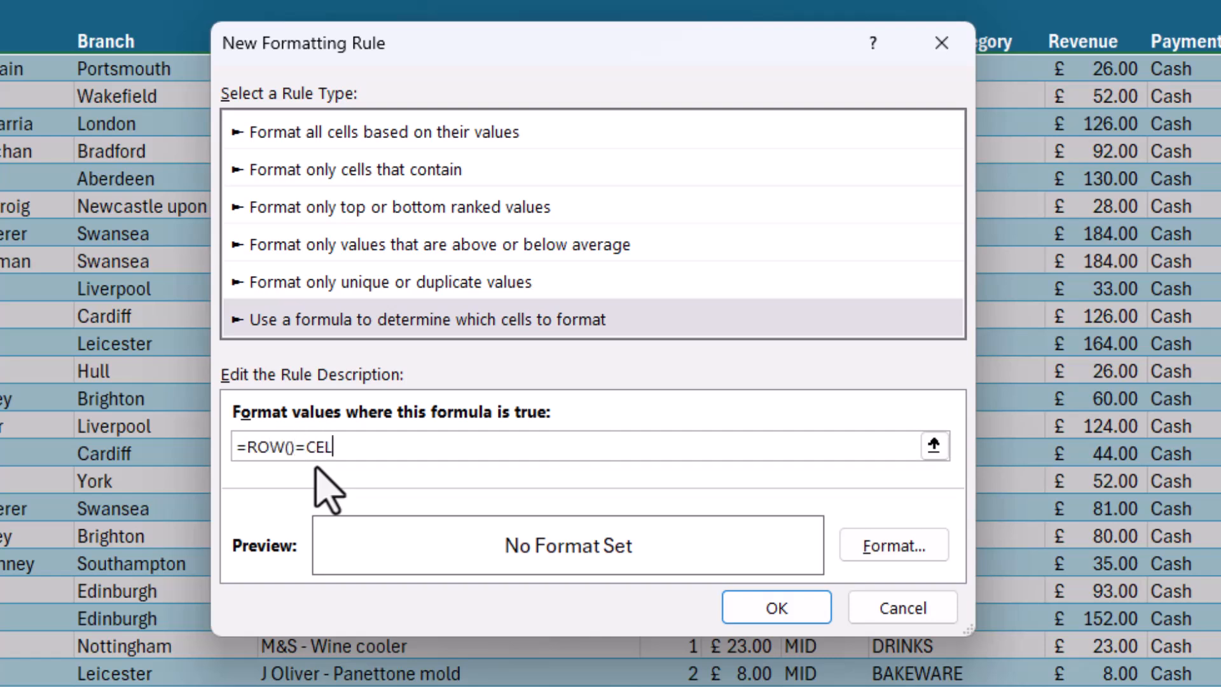
{"action": "type", "text": "L(\""}
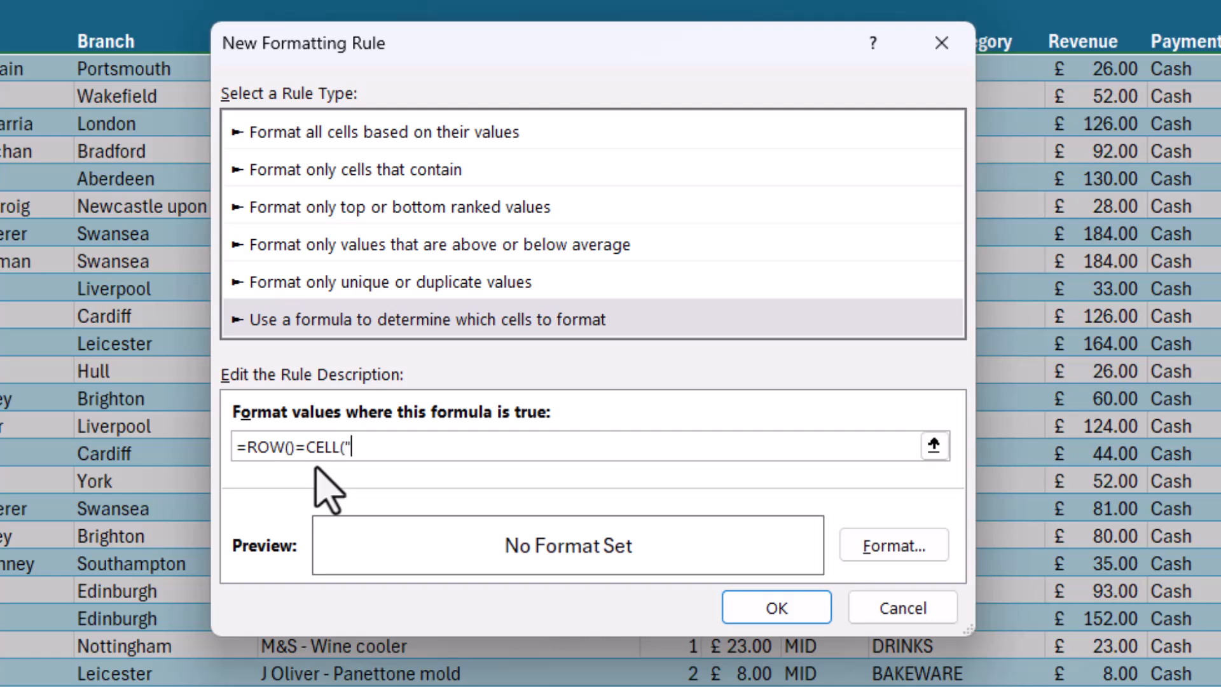
{"action": "type", "text": "ROW"}
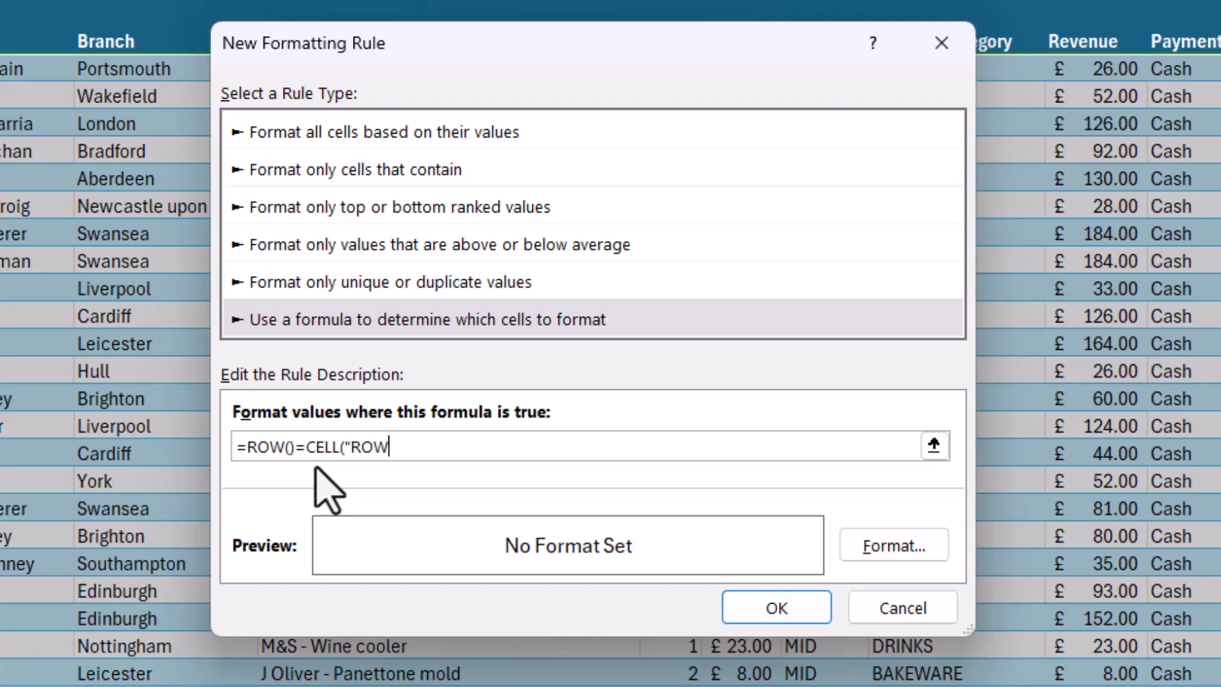
{"action": "type", "text": "\")"}
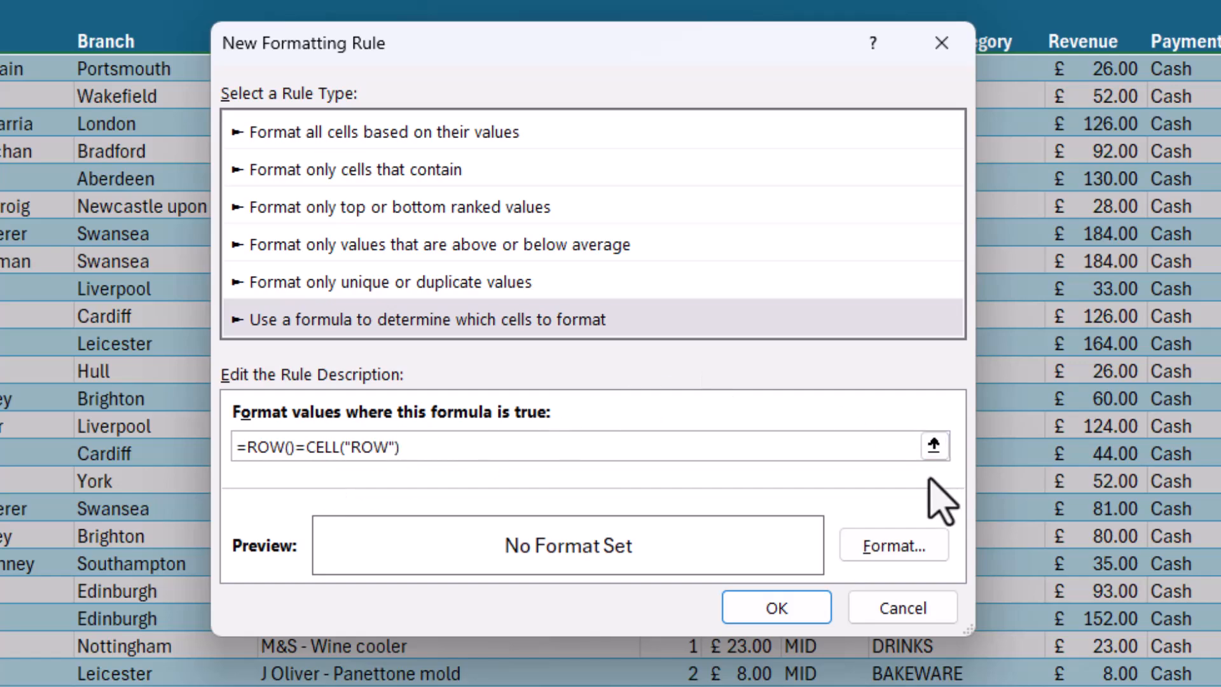
Give the =ROW()=CELL("ROW") rule a yellow fill and confirm the rule.
{"action": "left_click", "coordinate": [893, 545]}
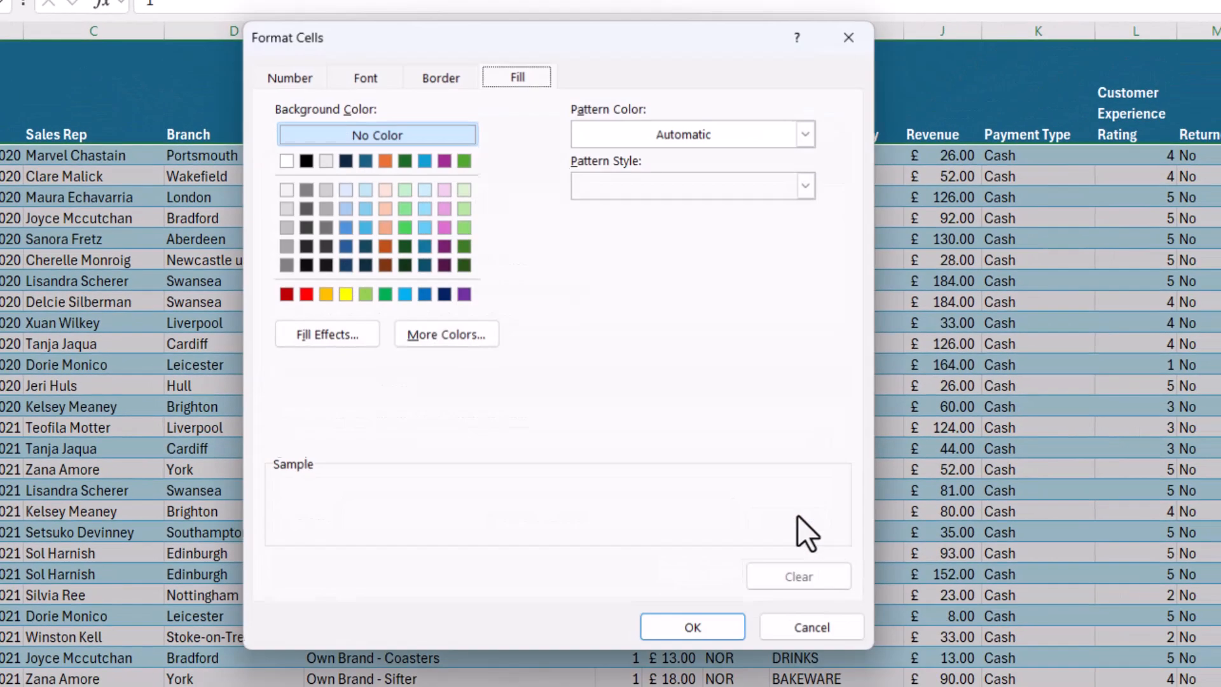
{"action": "left_click", "coordinate": [344, 294]}
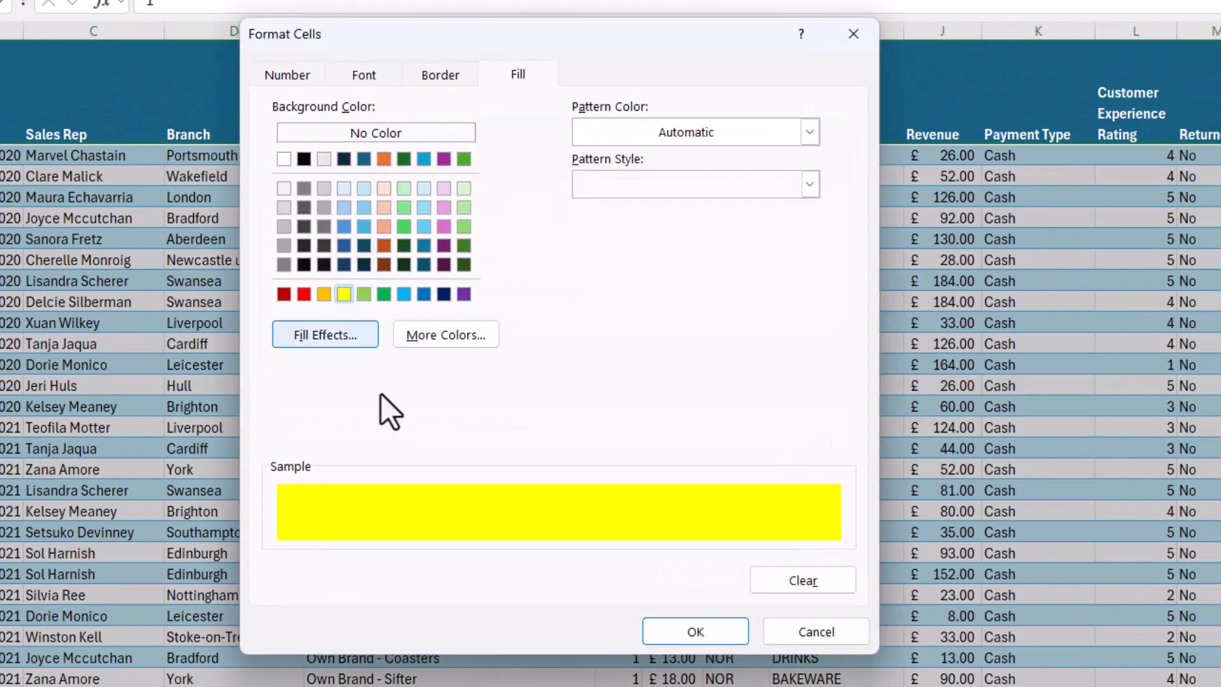
{"action": "left_click", "coordinate": [694, 630]}
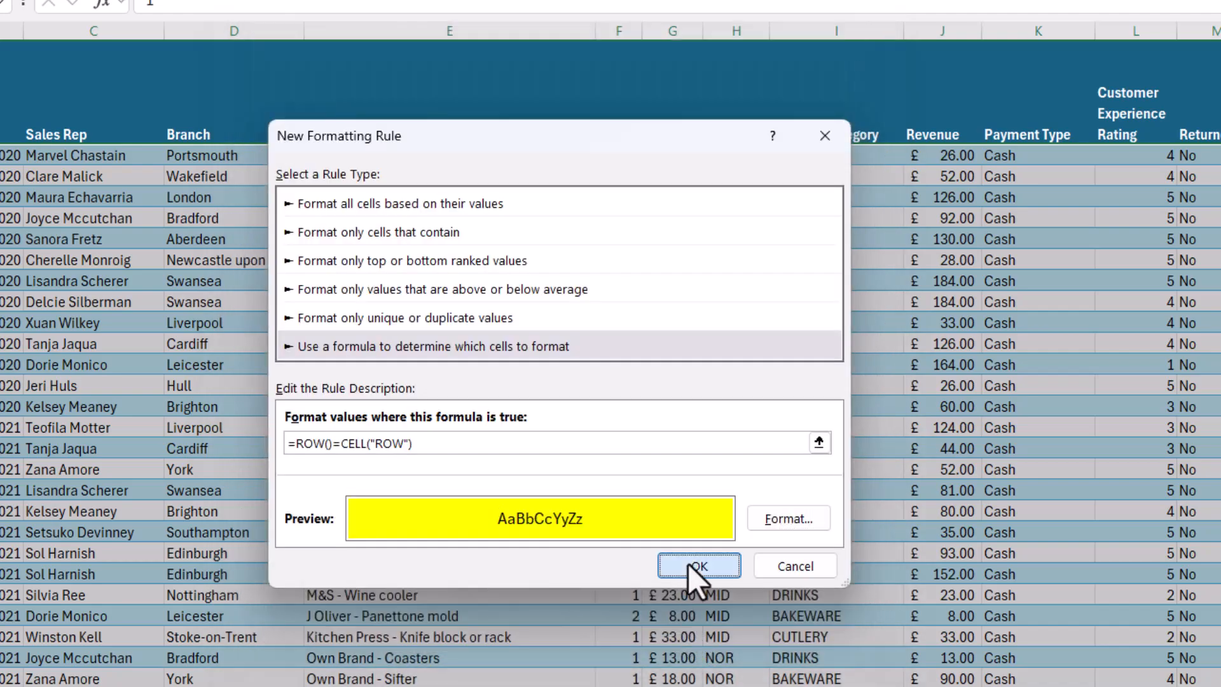
{"action": "left_click", "coordinate": [697, 566]}
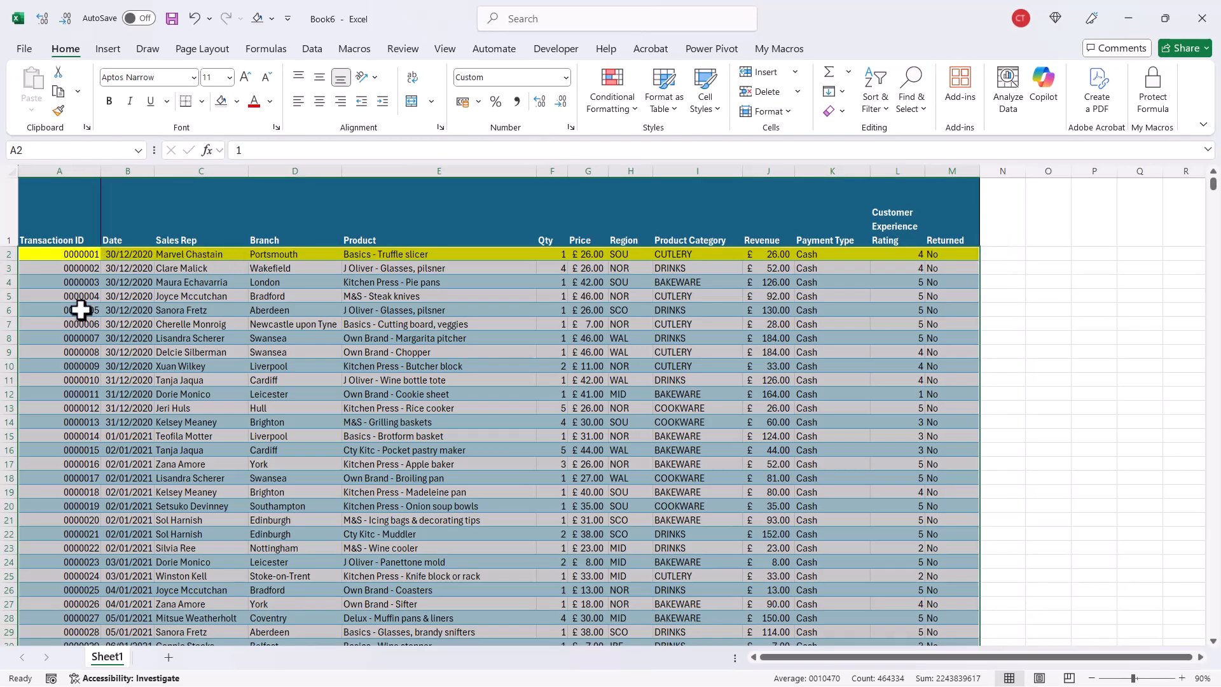
{"action": "left_click", "coordinate": [58, 310]}
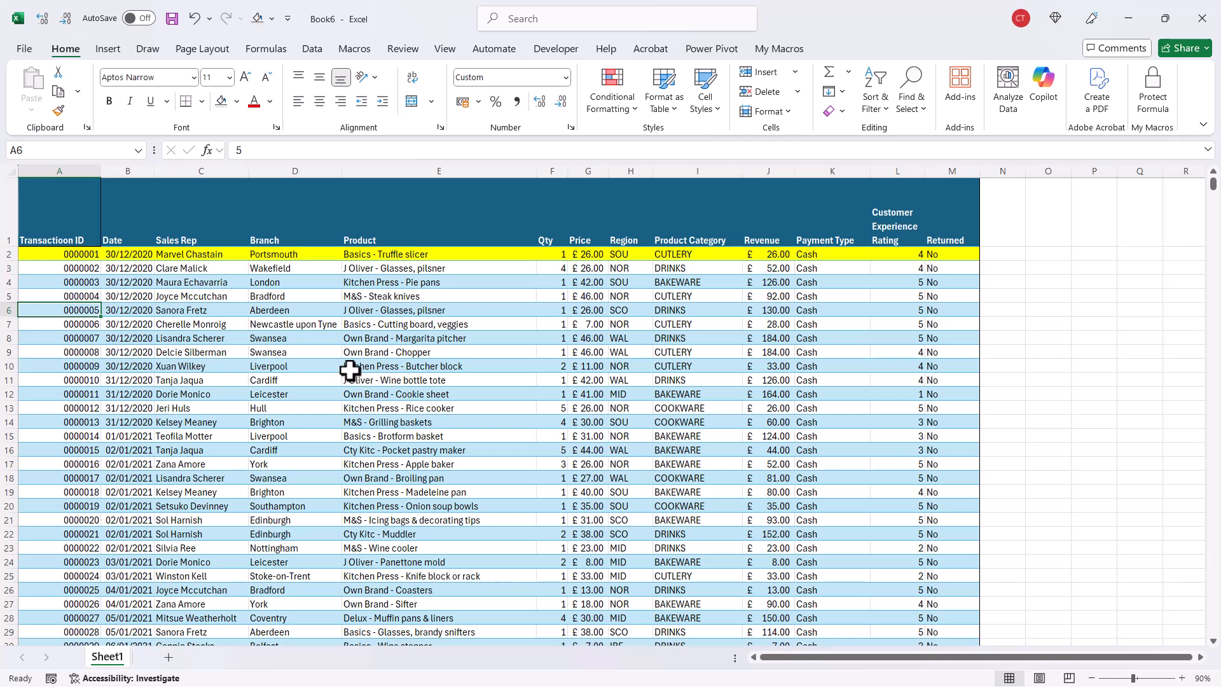
{"action": "mouse_move", "coordinate": [272, 381]}
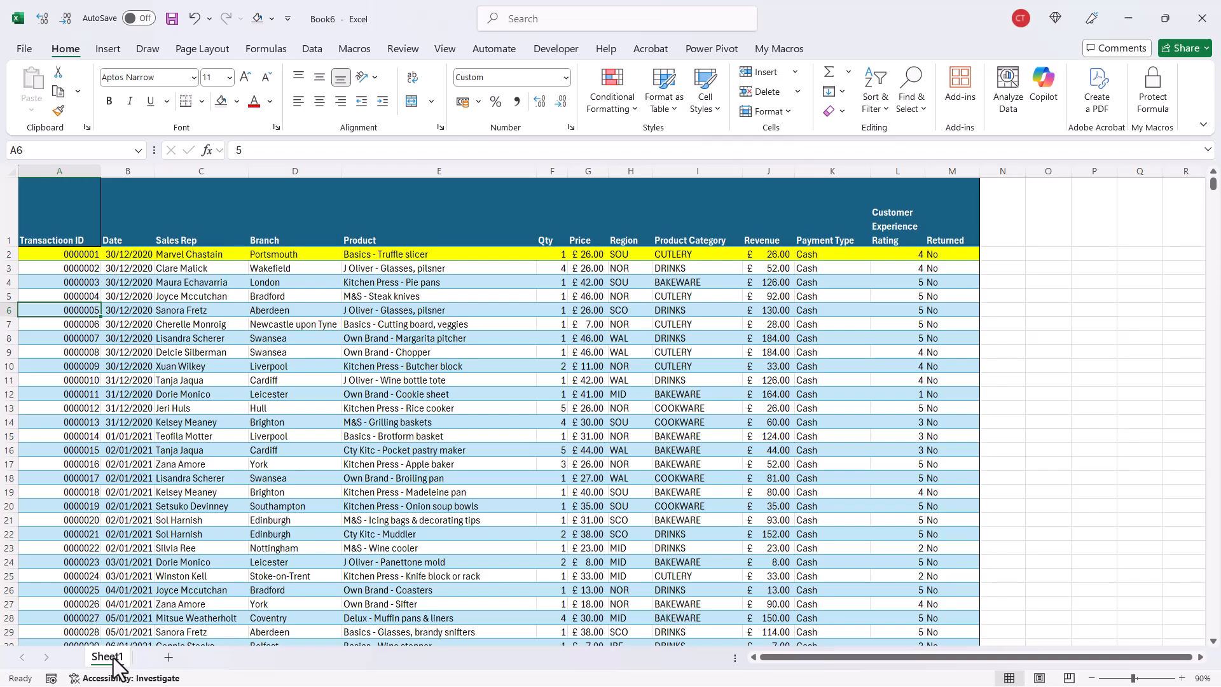
Add Target.Calculate to Sheet1's Worksheet_SelectionChange procedure in the VBA editor.
{"action": "right_click", "coordinate": [106, 656]}
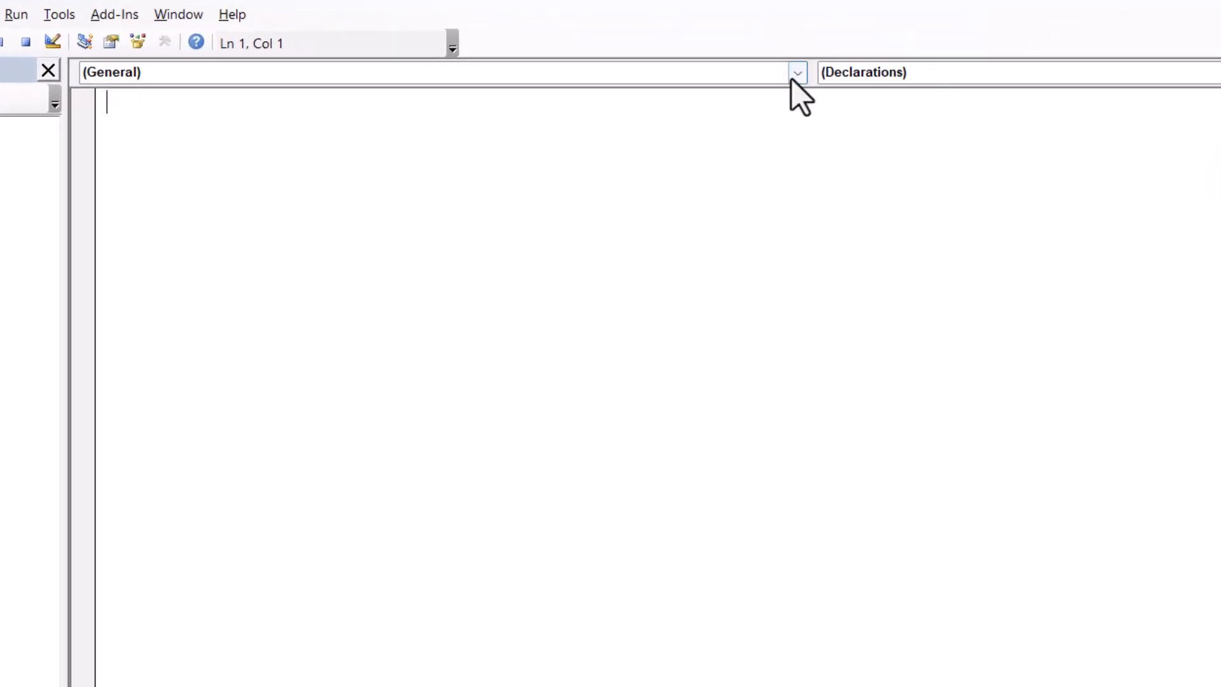
{"action": "left_click", "coordinate": [795, 72]}
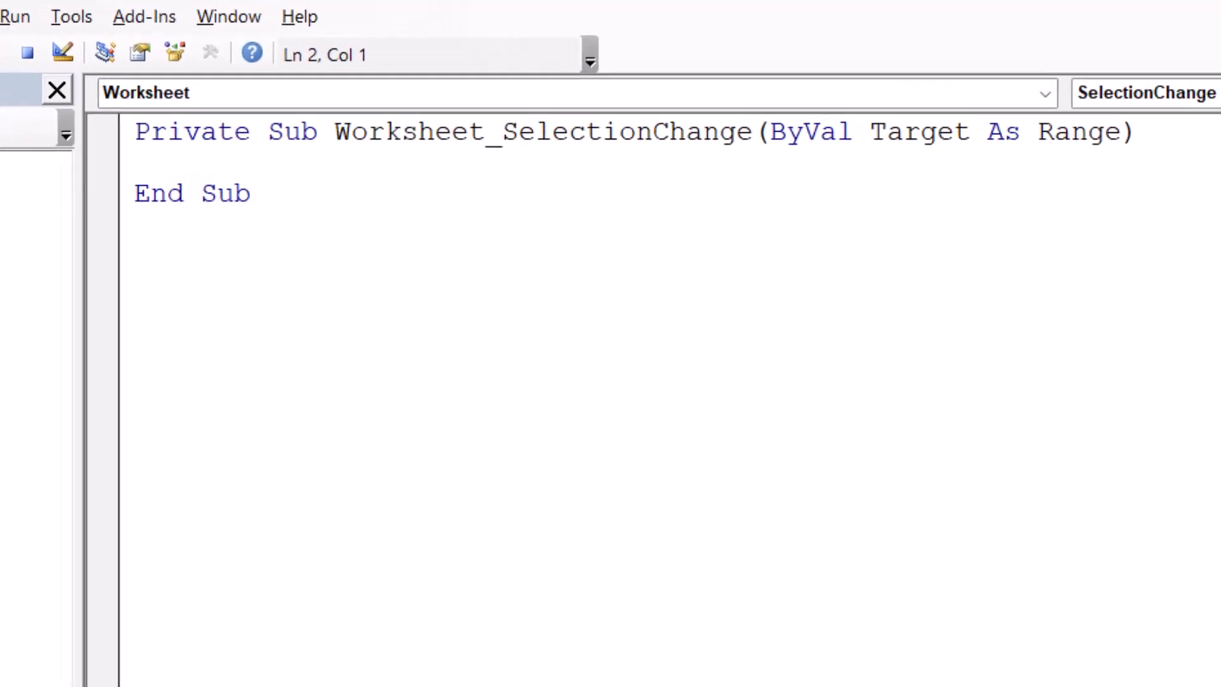
{"action": "type", "text": "Tar"}
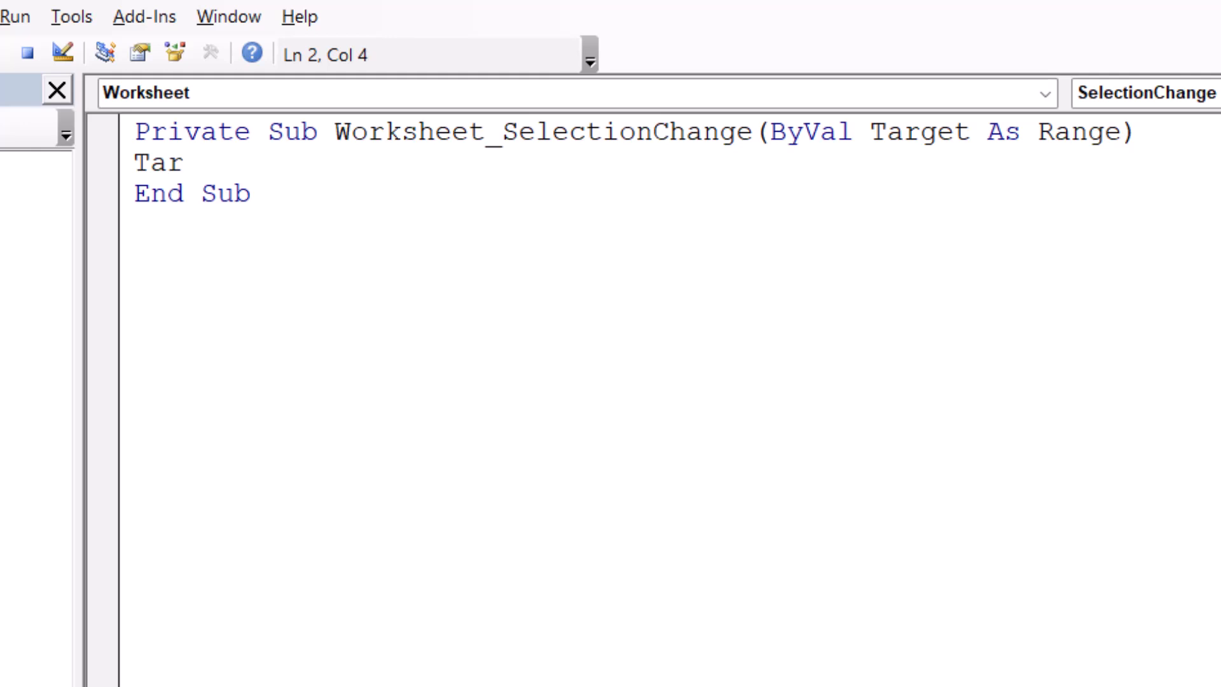
{"action": "type", "text": "get."}
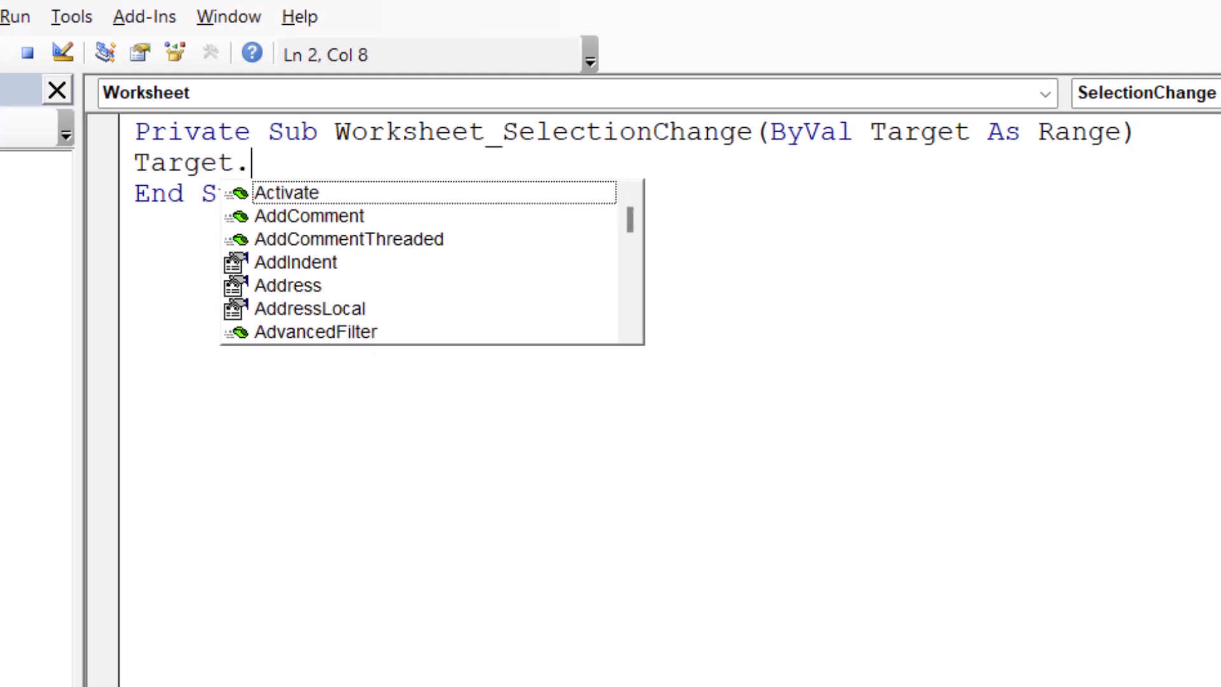
{"action": "type", "text": "C"}
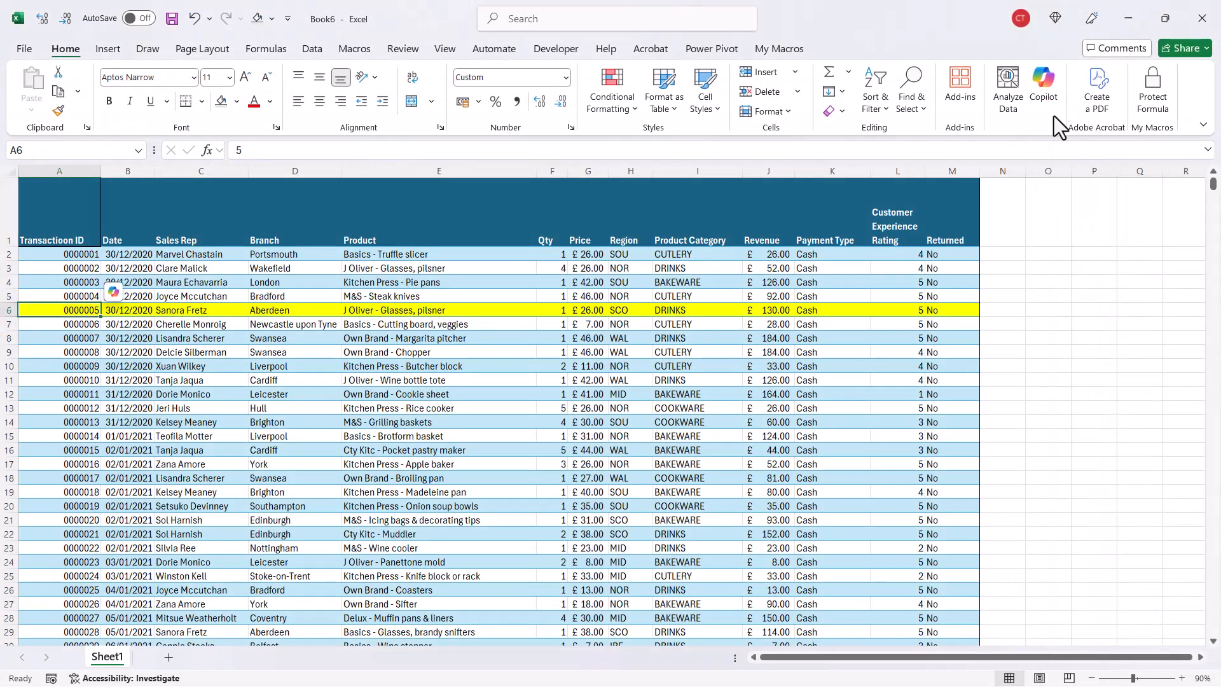
Select all records A2:M35719, starting from the first transaction cell.
{"action": "left_click", "coordinate": [59, 380]}
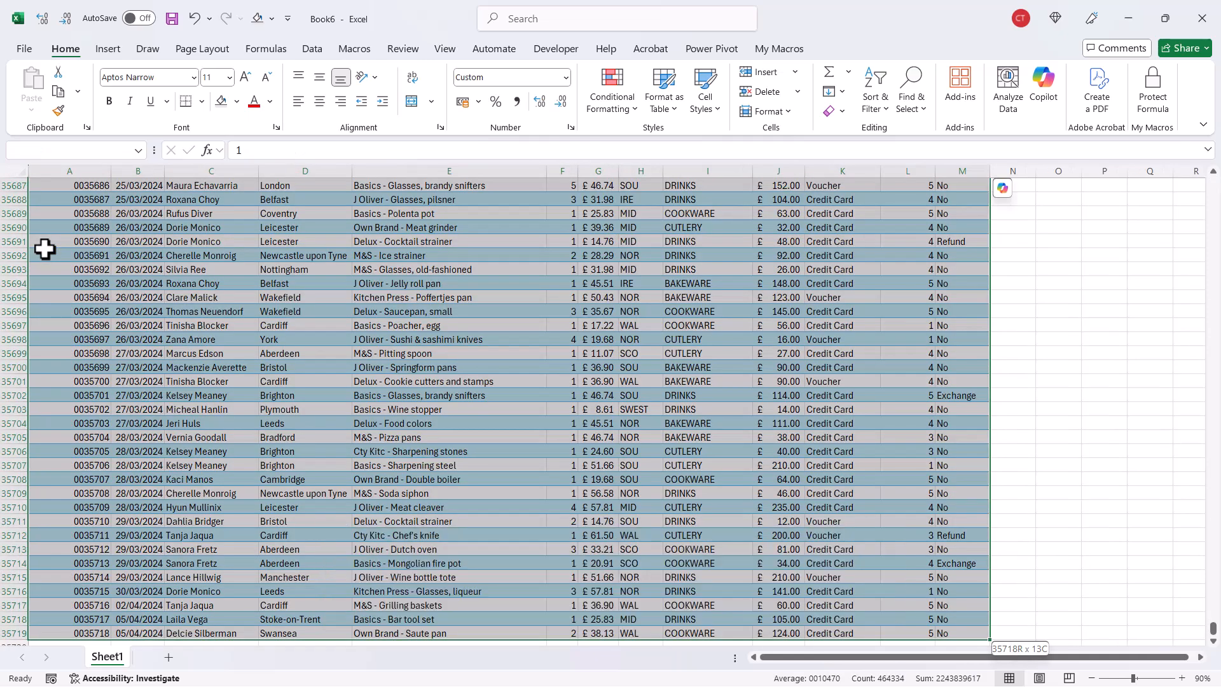
Start a new formula-based rule with =COLUMN()=cell("col") to match the active column.
{"action": "left_click", "coordinate": [610, 87]}
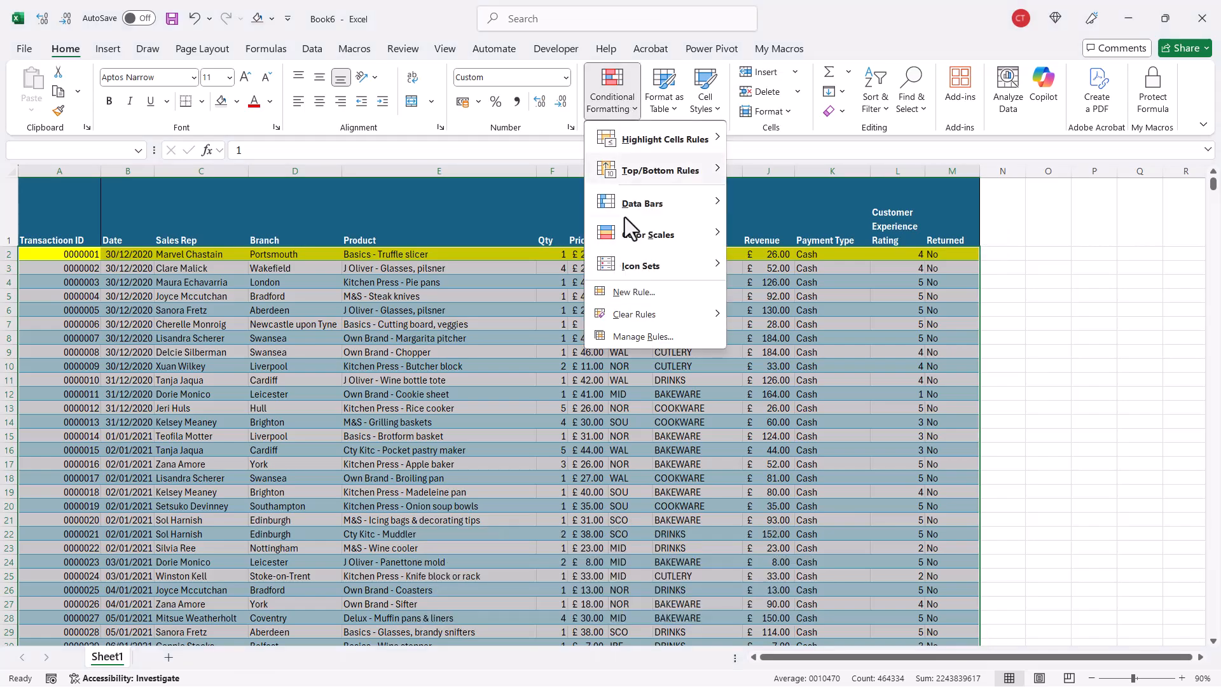
{"action": "left_click", "coordinate": [633, 291]}
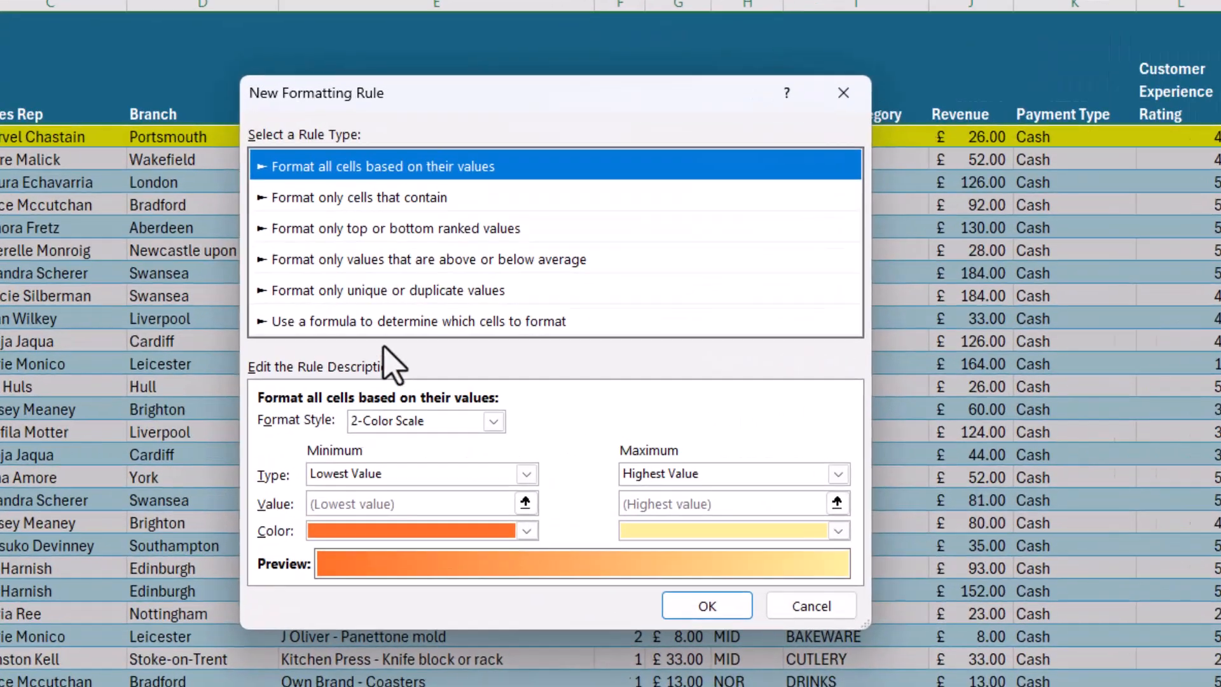
{"action": "left_click", "coordinate": [416, 321]}
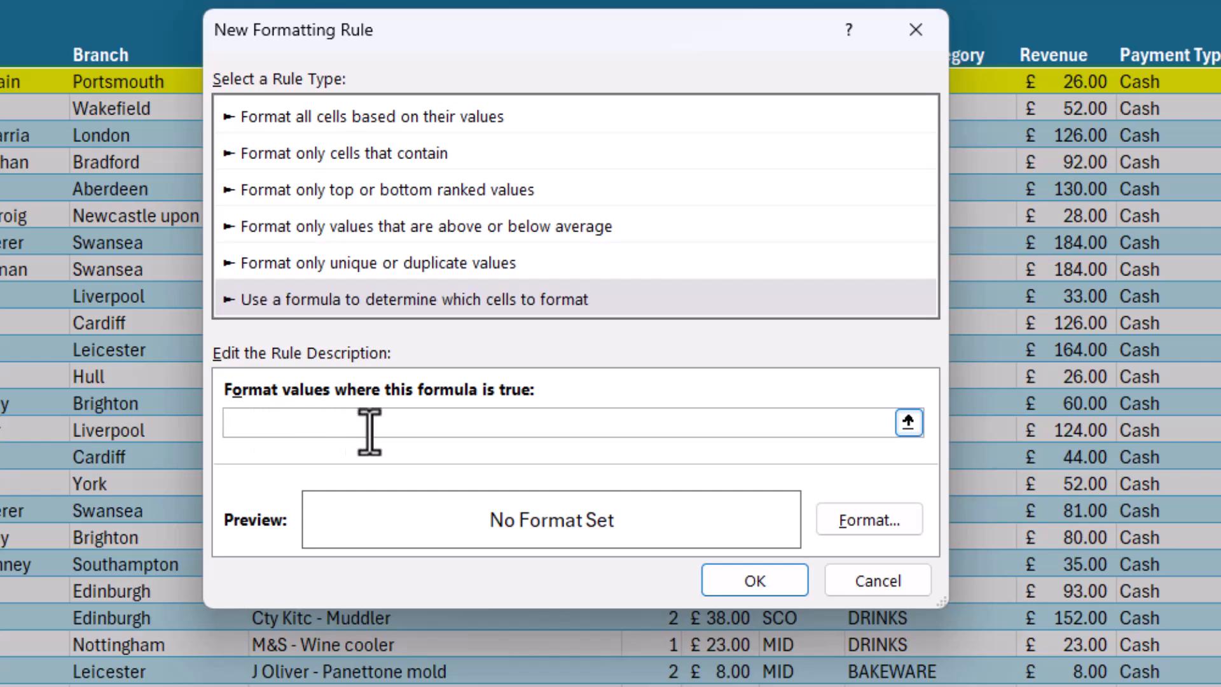
{"action": "type", "text": "=C"}
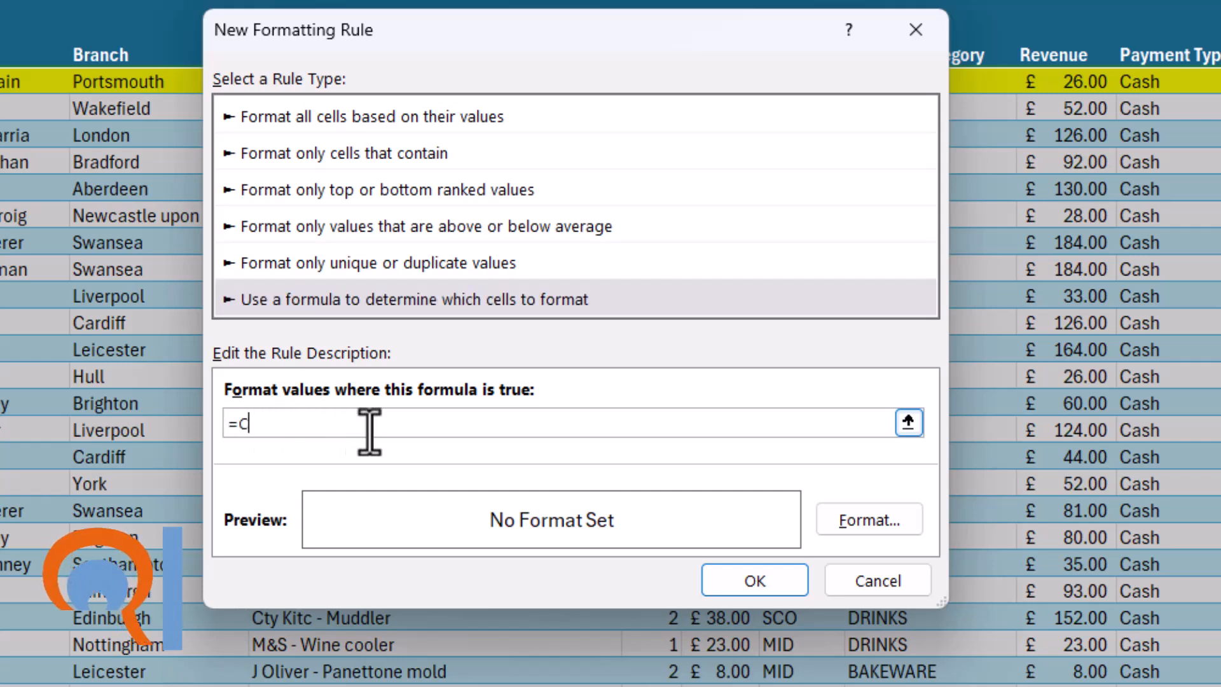
{"action": "type", "text": "OLUMN"}
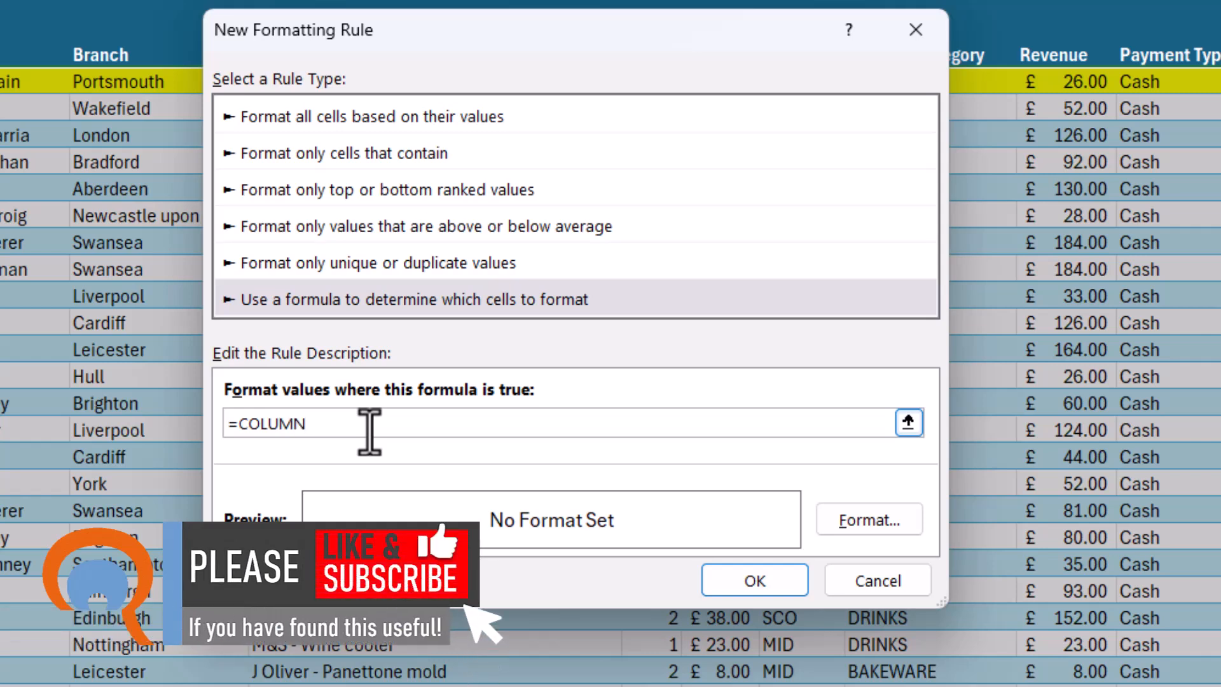
{"action": "type", "text": "("}
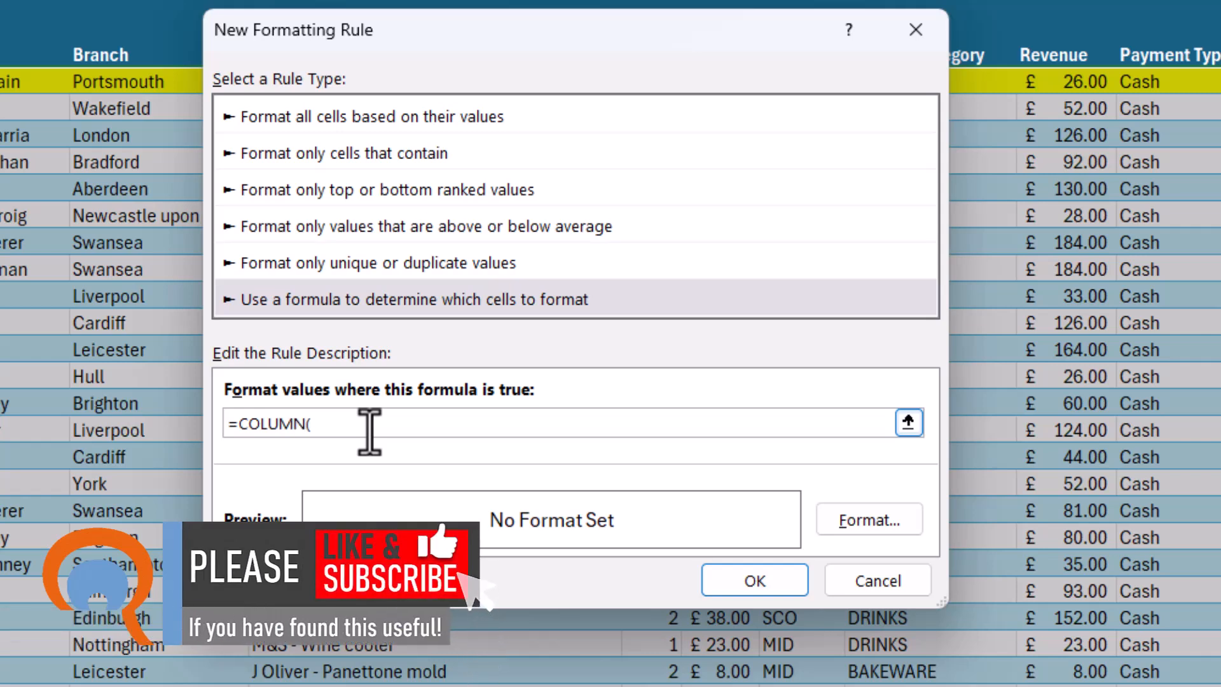
{"action": "type", "text": ")=c"}
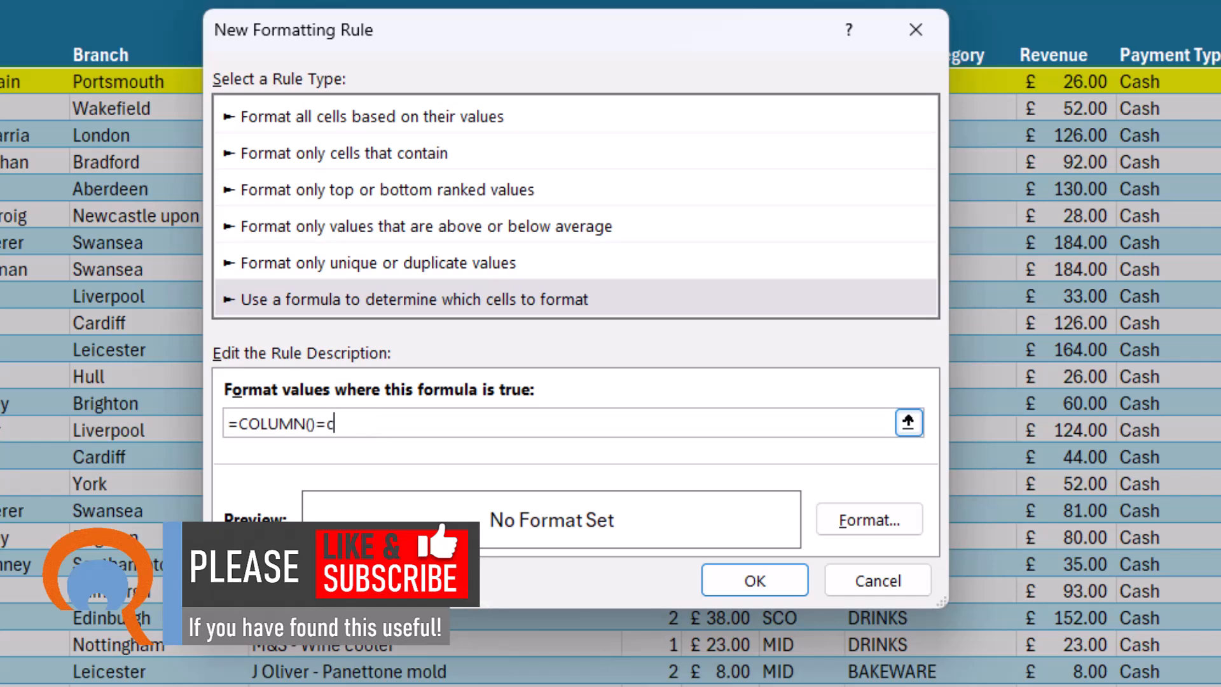
{"action": "type", "text": "ell"}
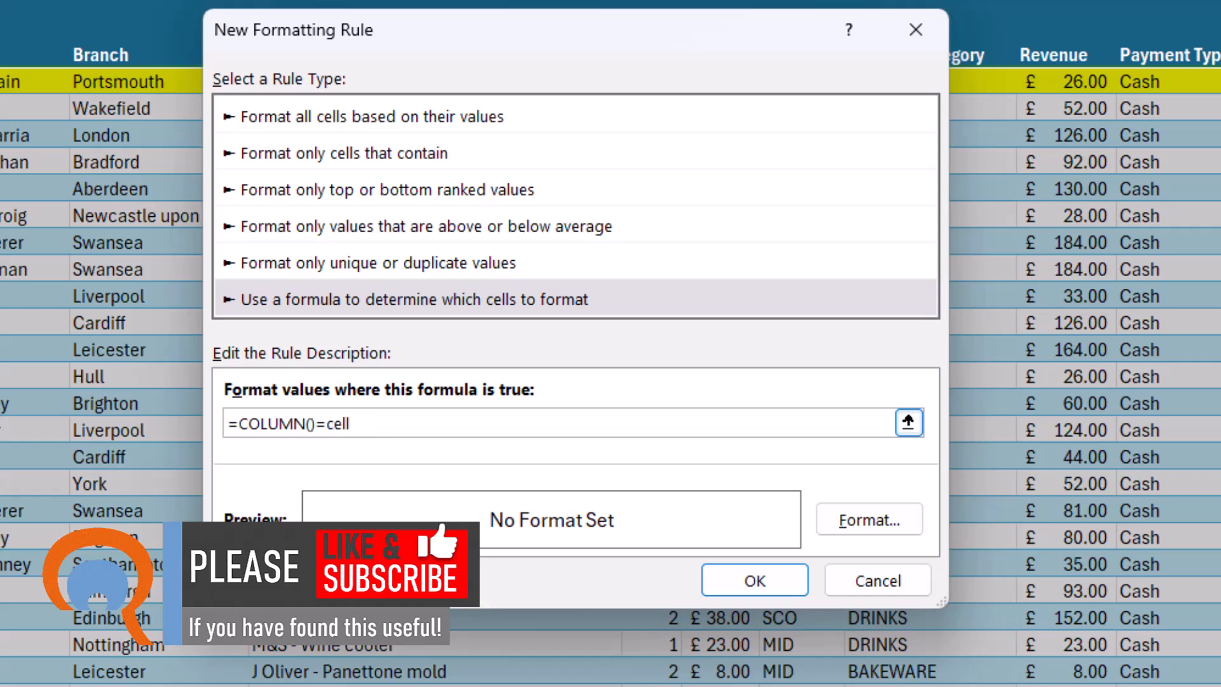
{"action": "type", "text": "("}
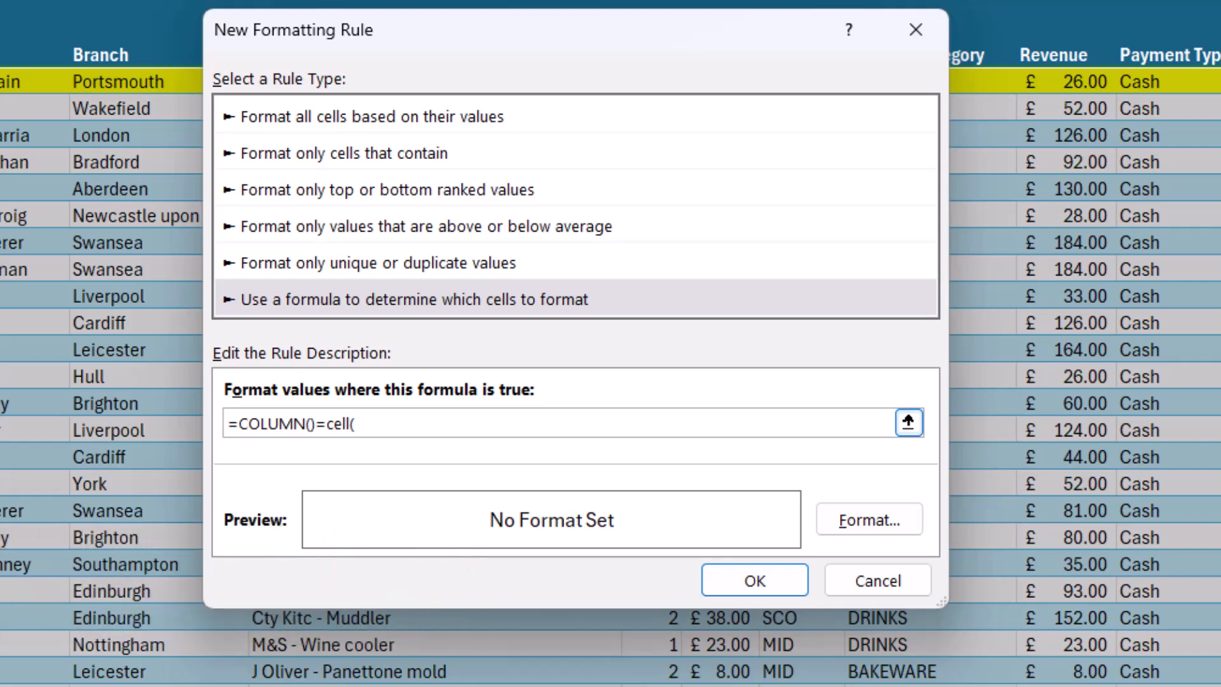
{"action": "type", "text": "\"col"}
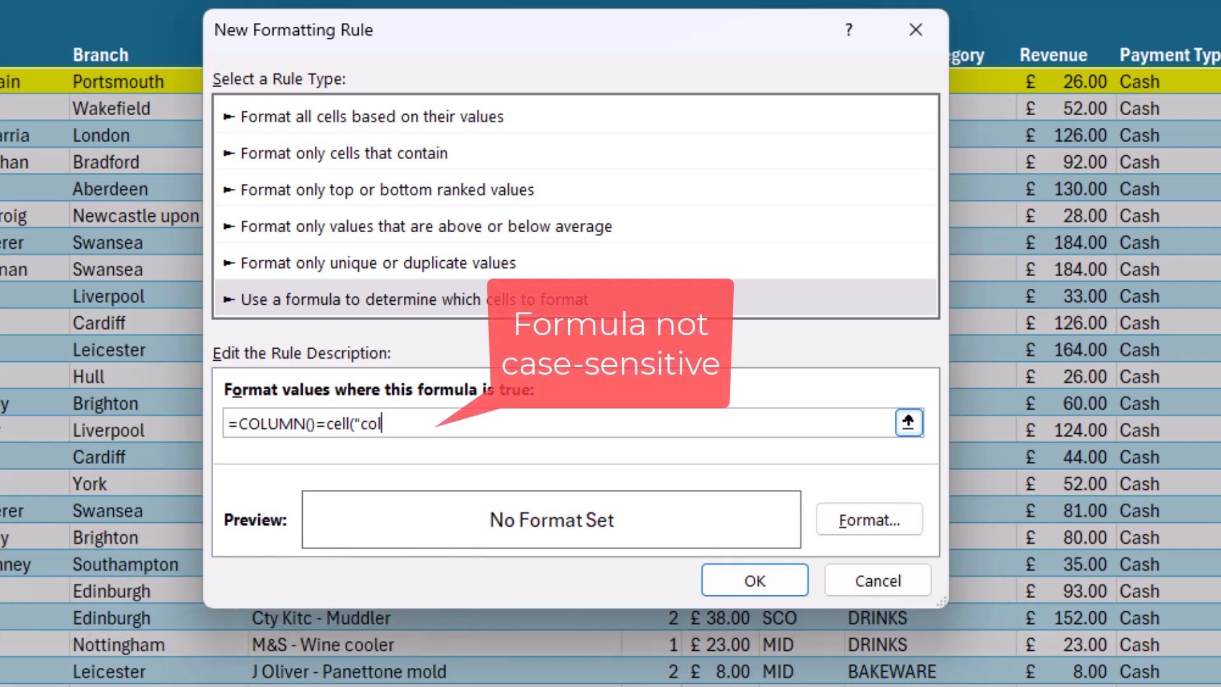
{"action": "type", "text": "\""}
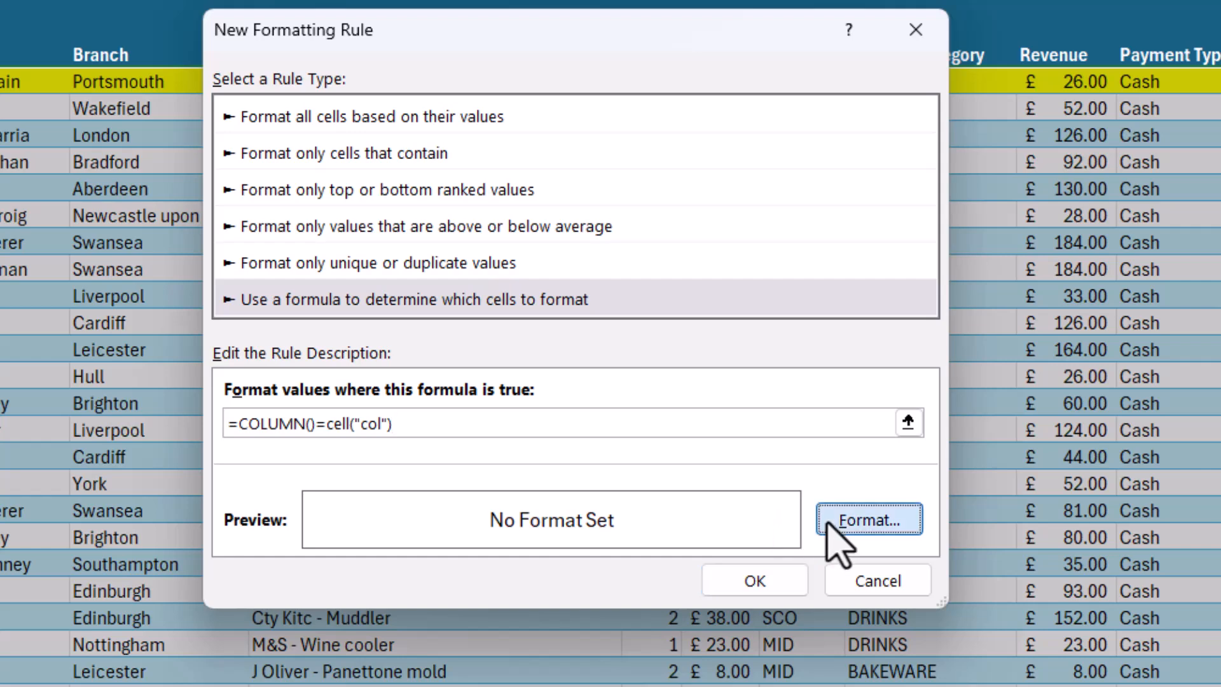
Apply a yellow fill to the column rule and test it on a Product cell.
{"action": "left_click", "coordinate": [869, 519]}
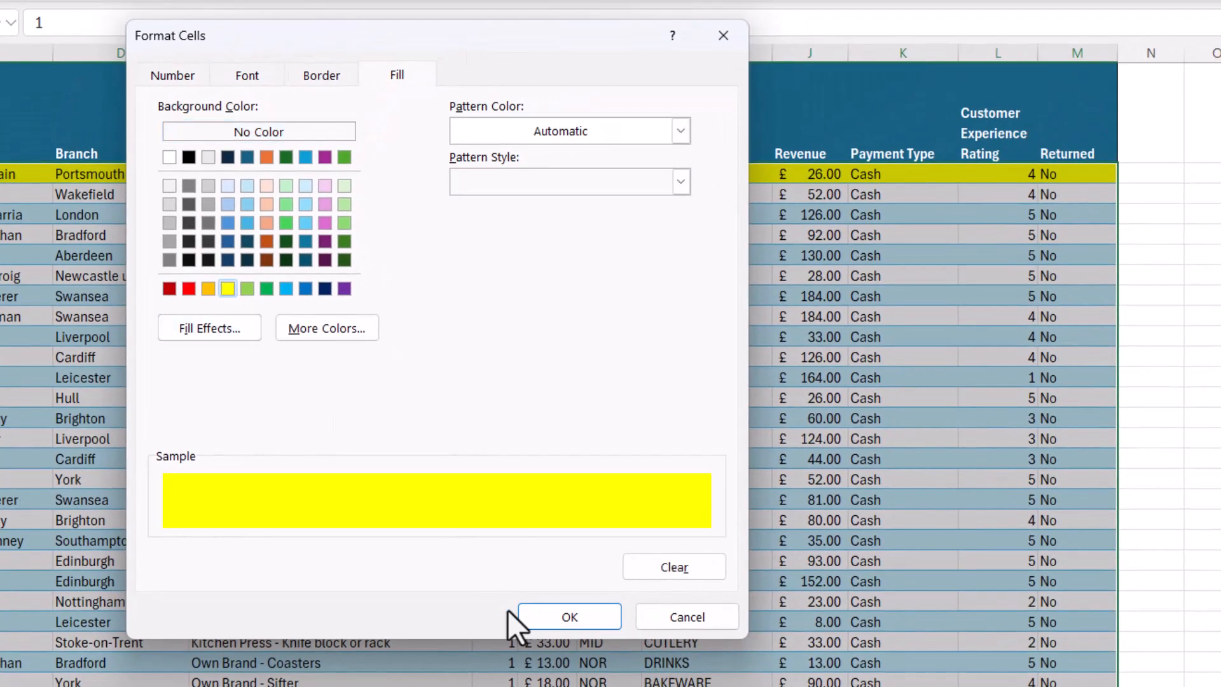
{"action": "left_click", "coordinate": [568, 617]}
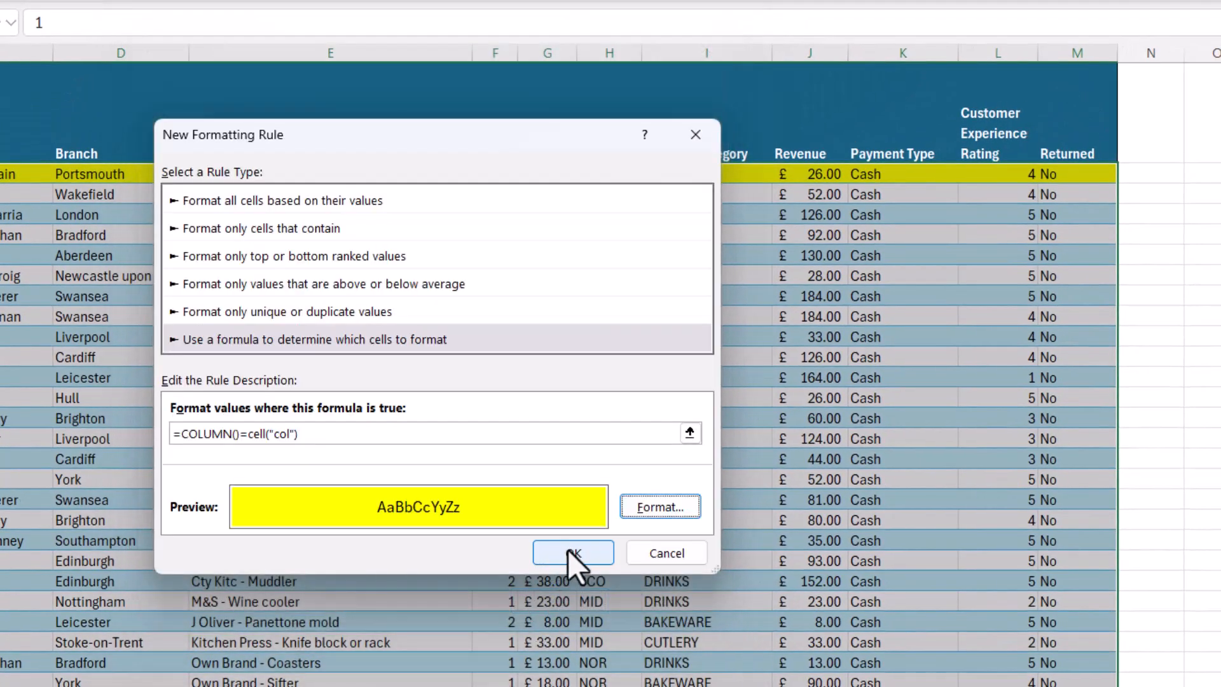
{"action": "left_click", "coordinate": [572, 553]}
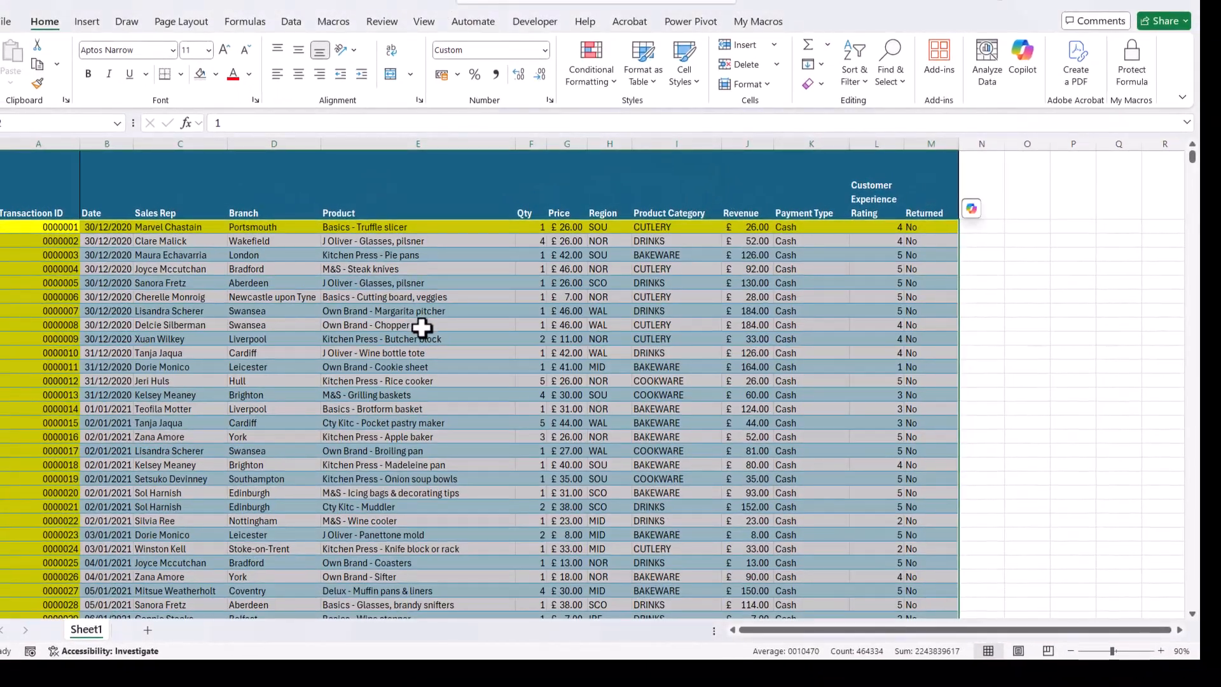
{"action": "left_click", "coordinate": [366, 325]}
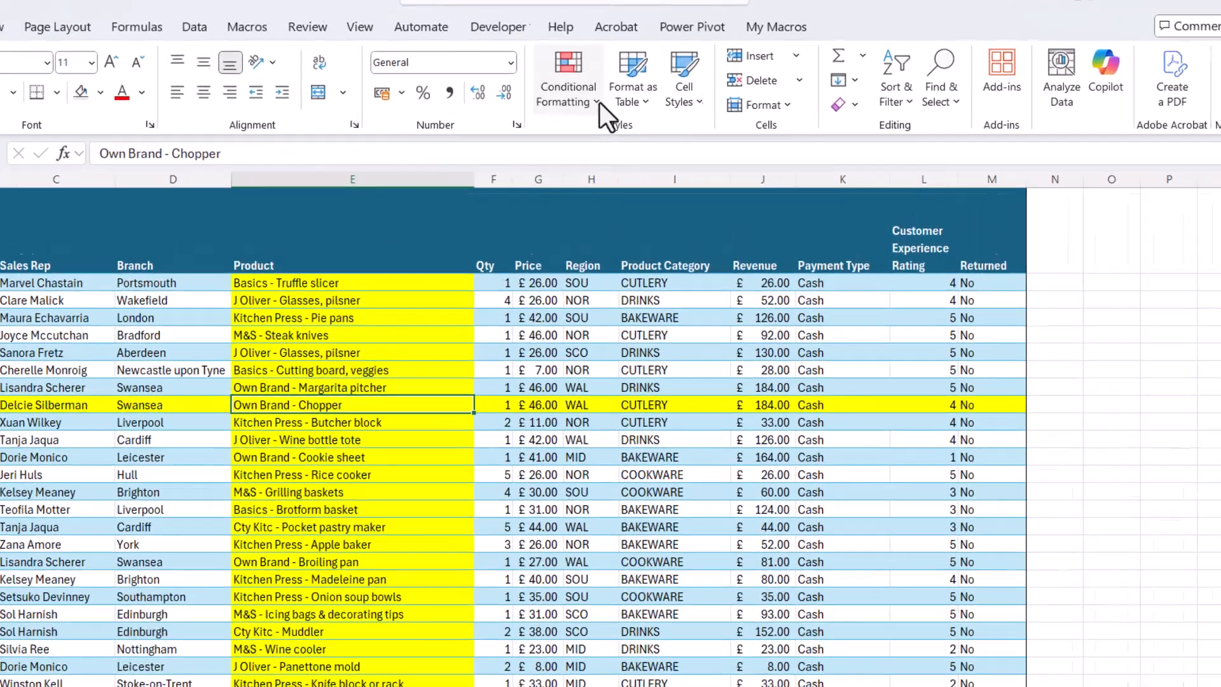
{"action": "left_click", "coordinate": [566, 77]}
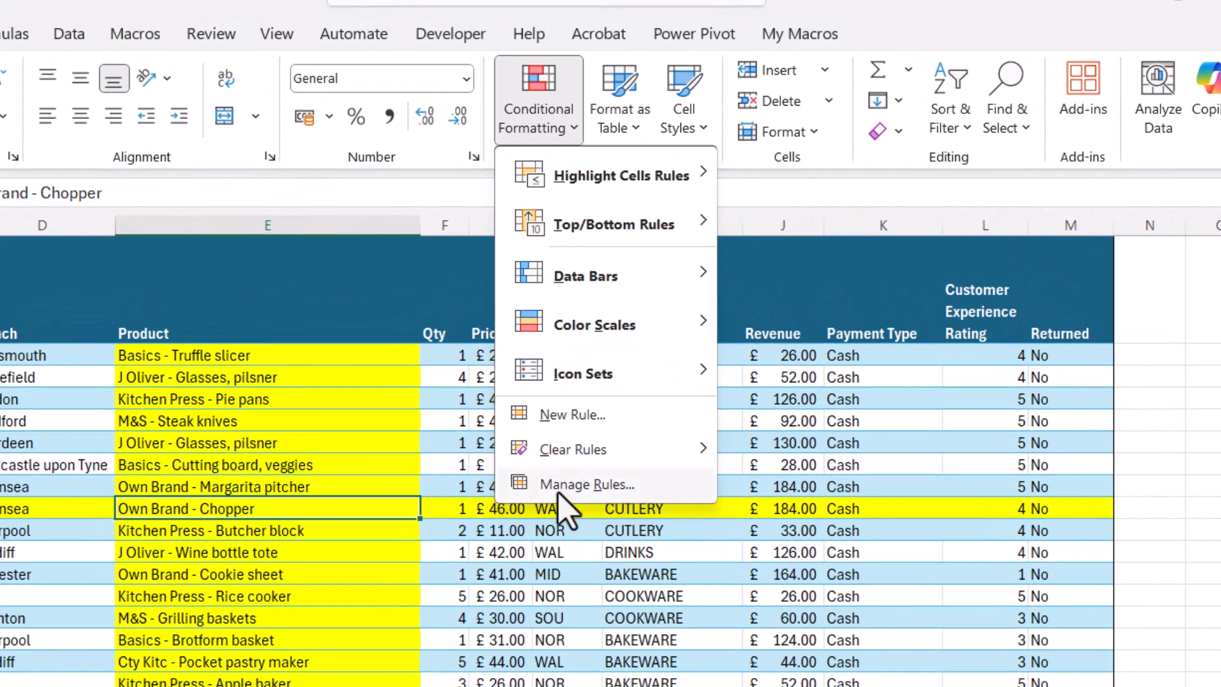
{"action": "left_click", "coordinate": [586, 484]}
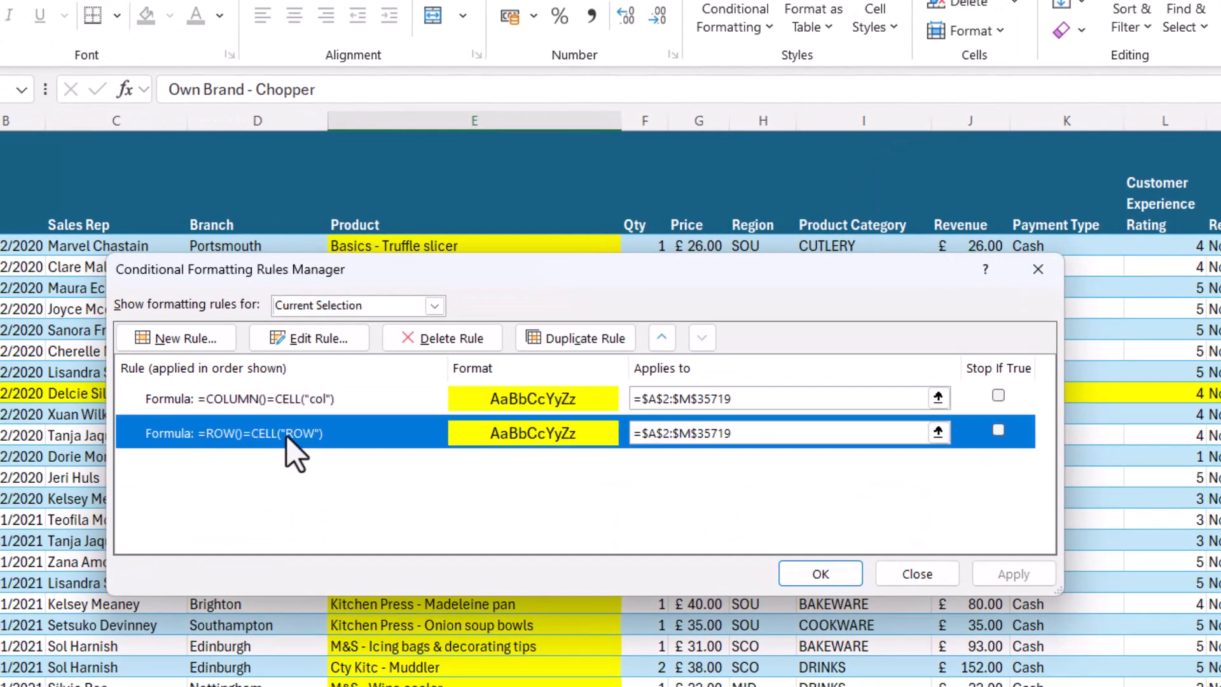
{"action": "left_click", "coordinate": [916, 572]}
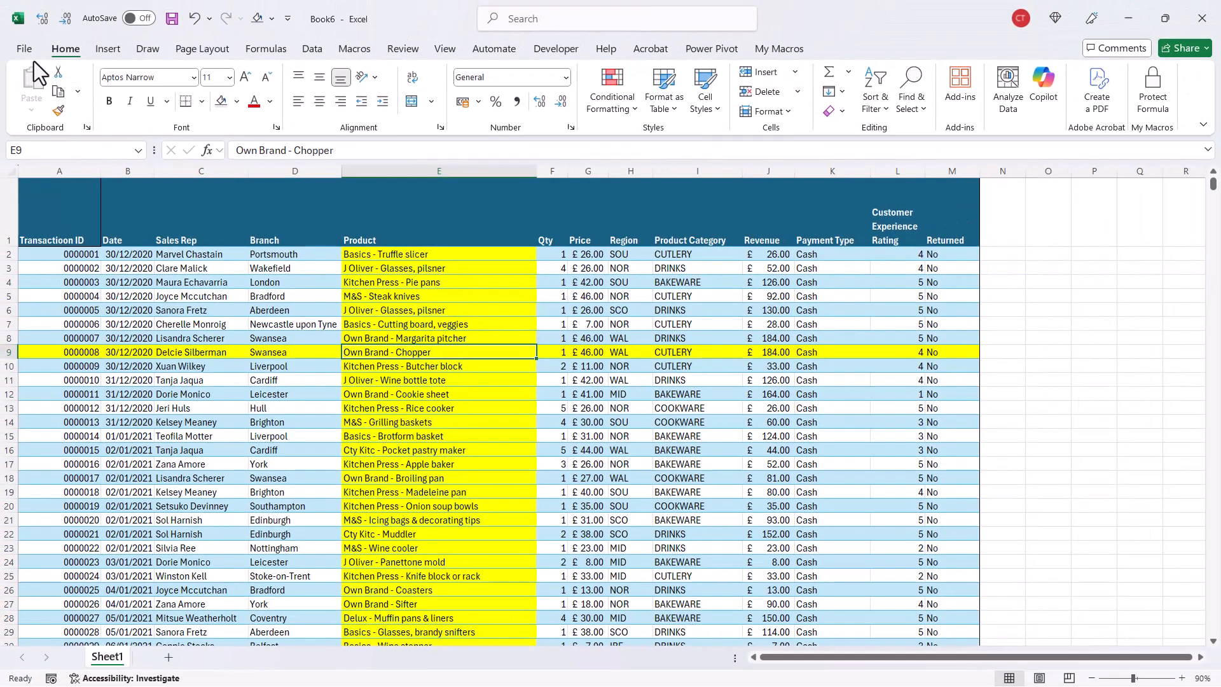
In Save As, set the file type to Excel Macro-Enabled Workbook (*.xlsm).
{"action": "left_click", "coordinate": [23, 48]}
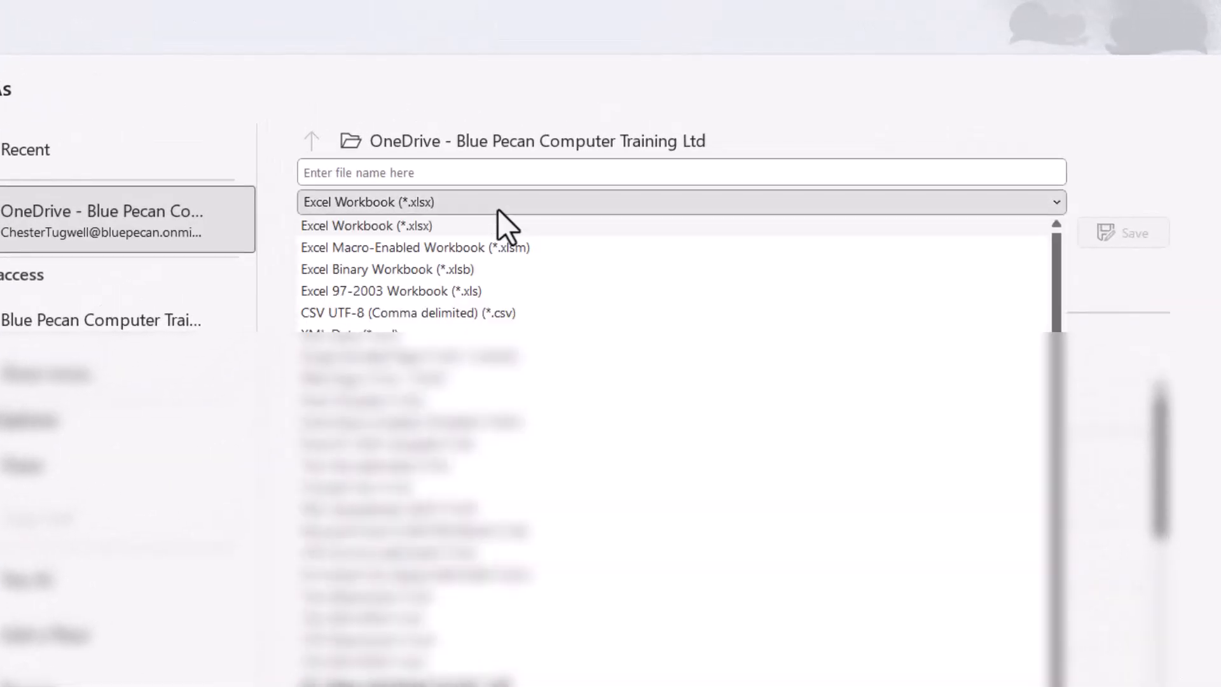
{"action": "left_click", "coordinate": [393, 246]}
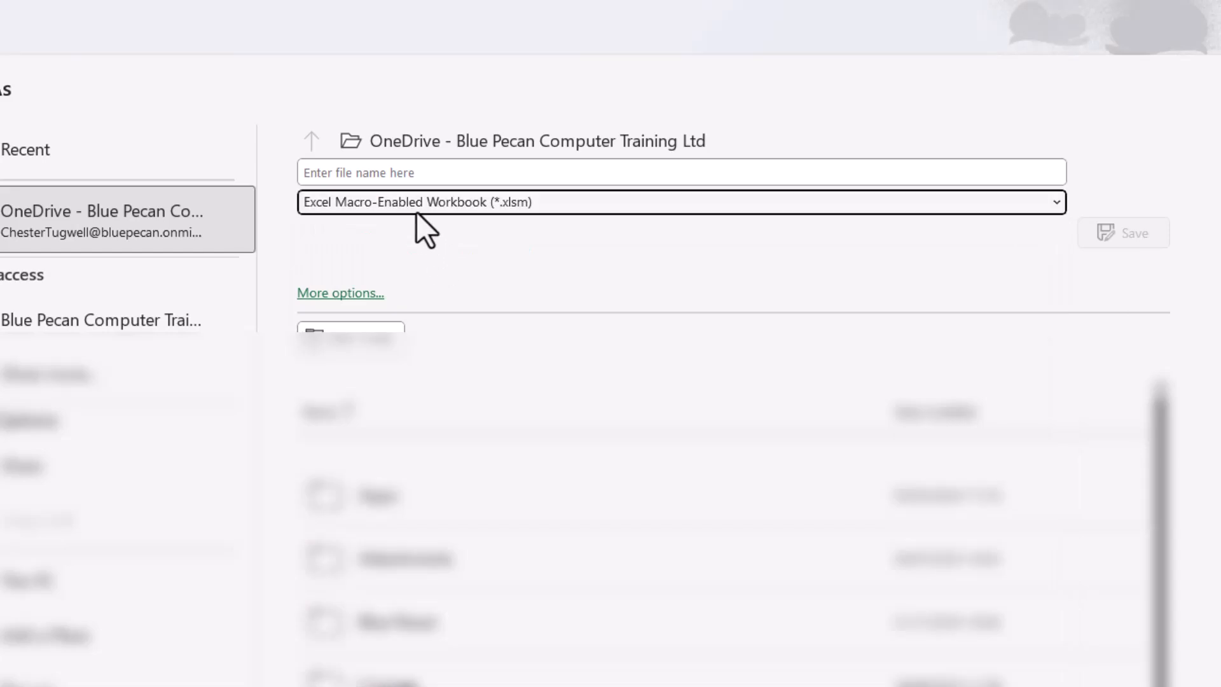
{"action": "left_click", "coordinate": [677, 202]}
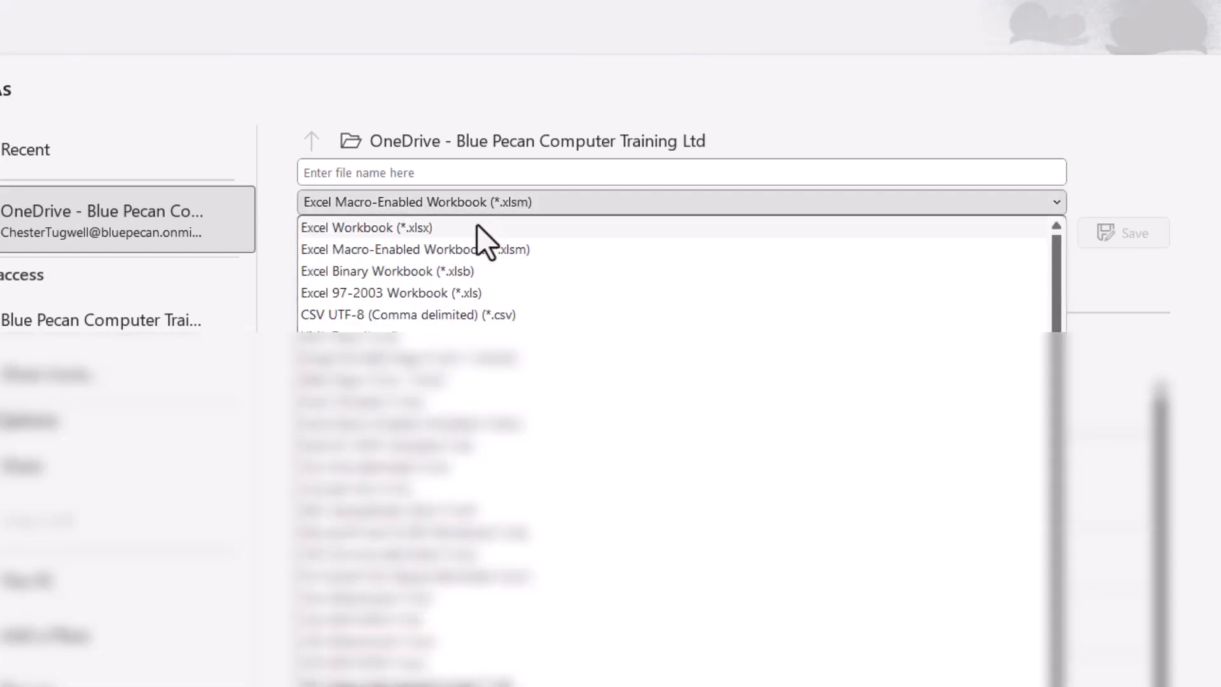
{"action": "left_click", "coordinate": [424, 248]}
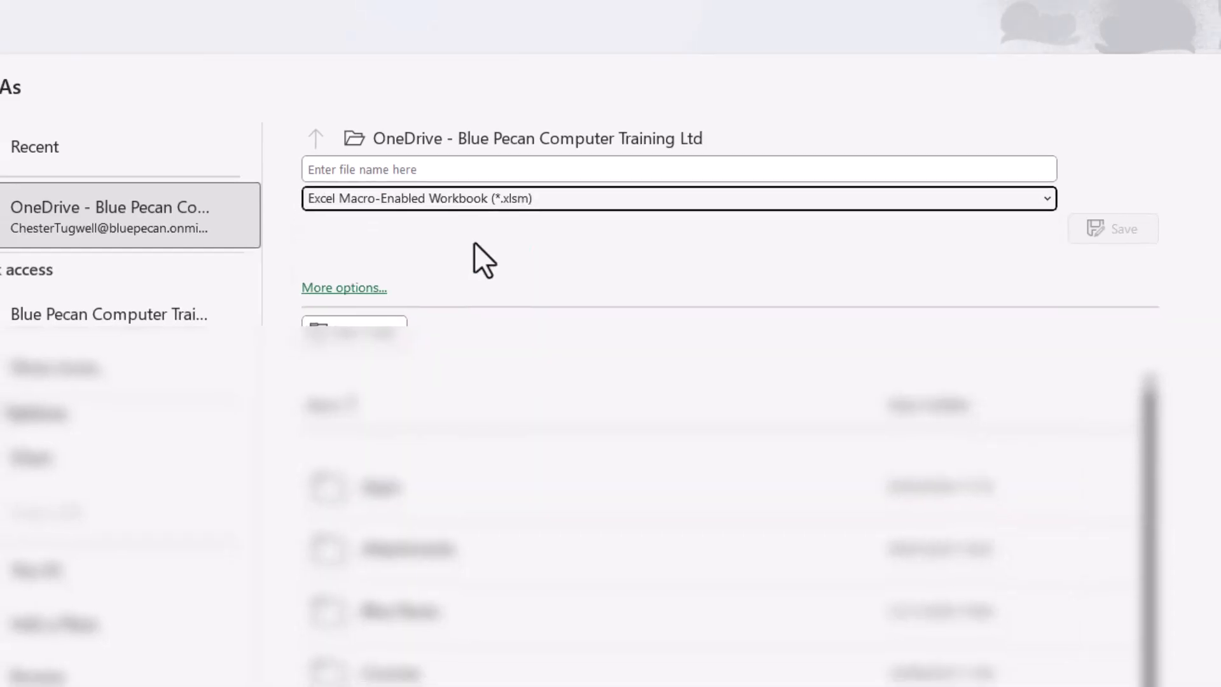